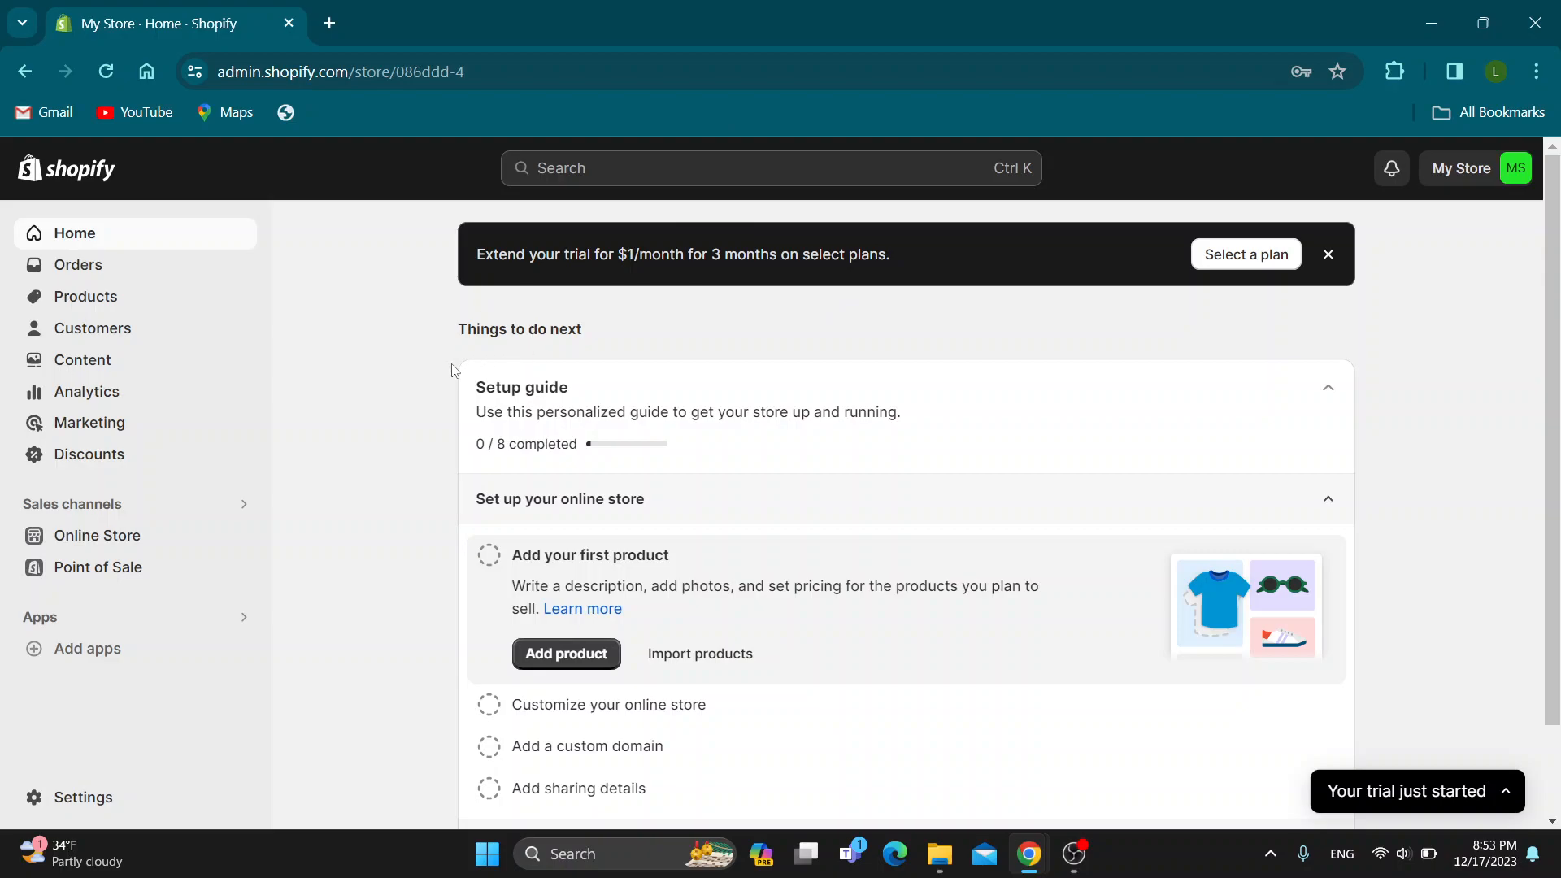
mouse_move(400, 280)
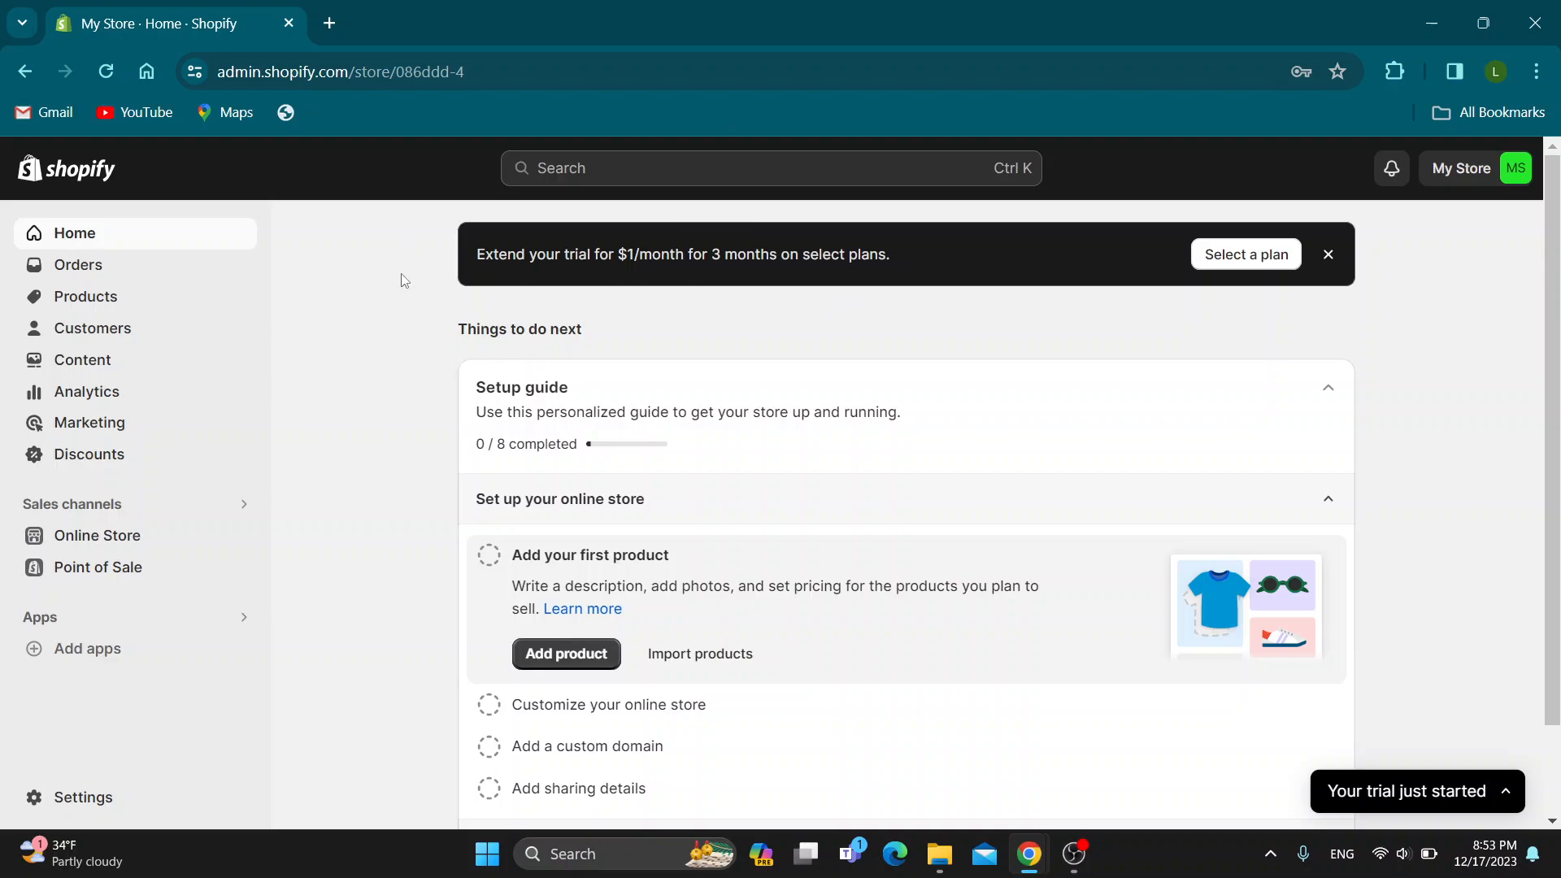
mouse_move(409, 364)
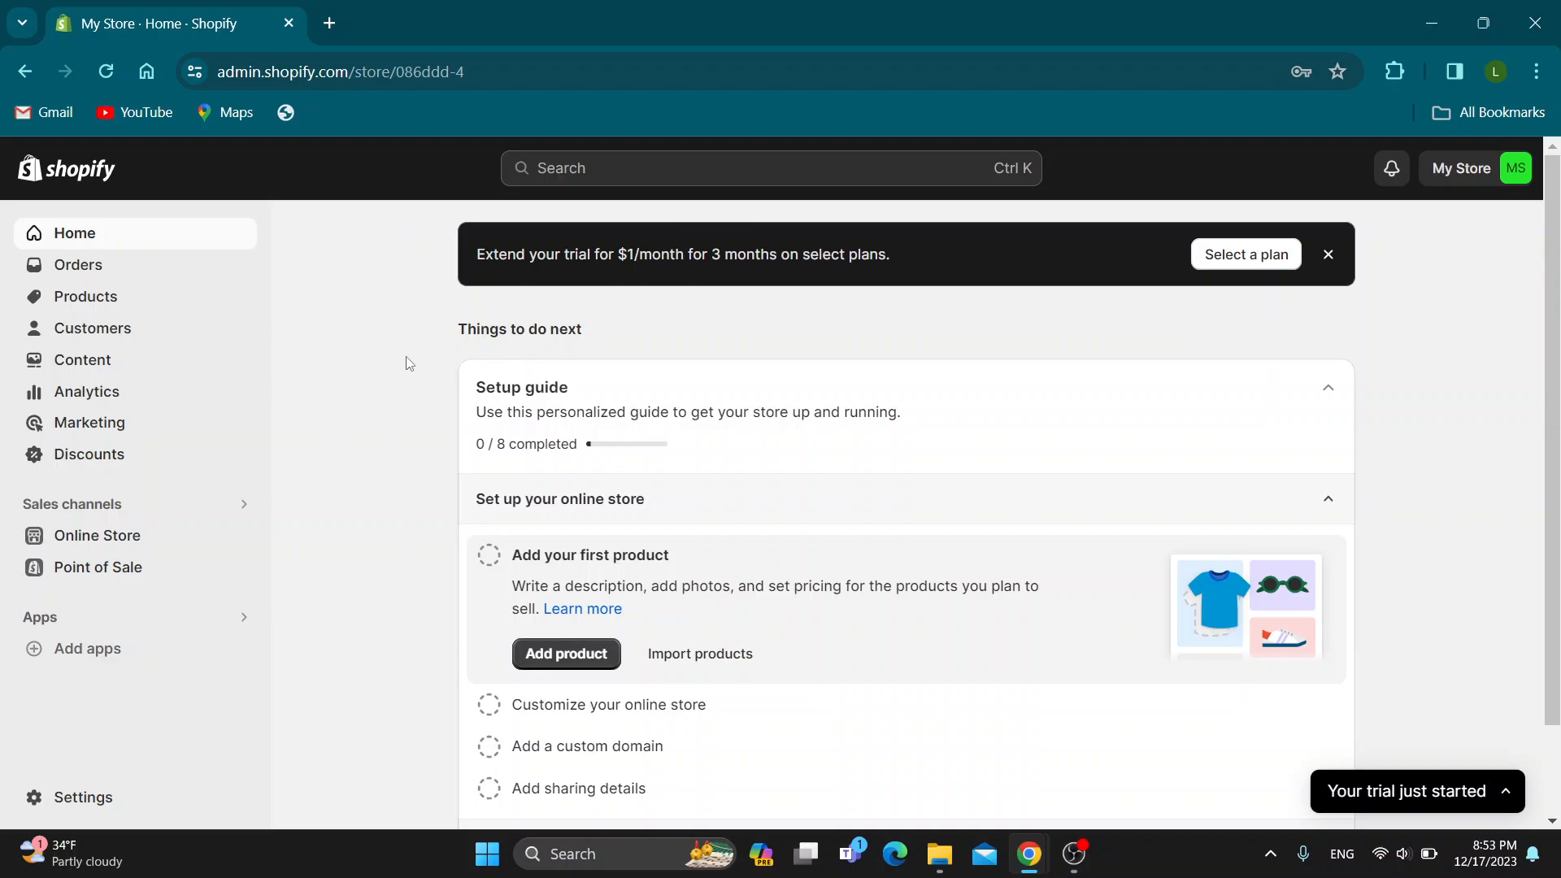
mouse_move(364, 528)
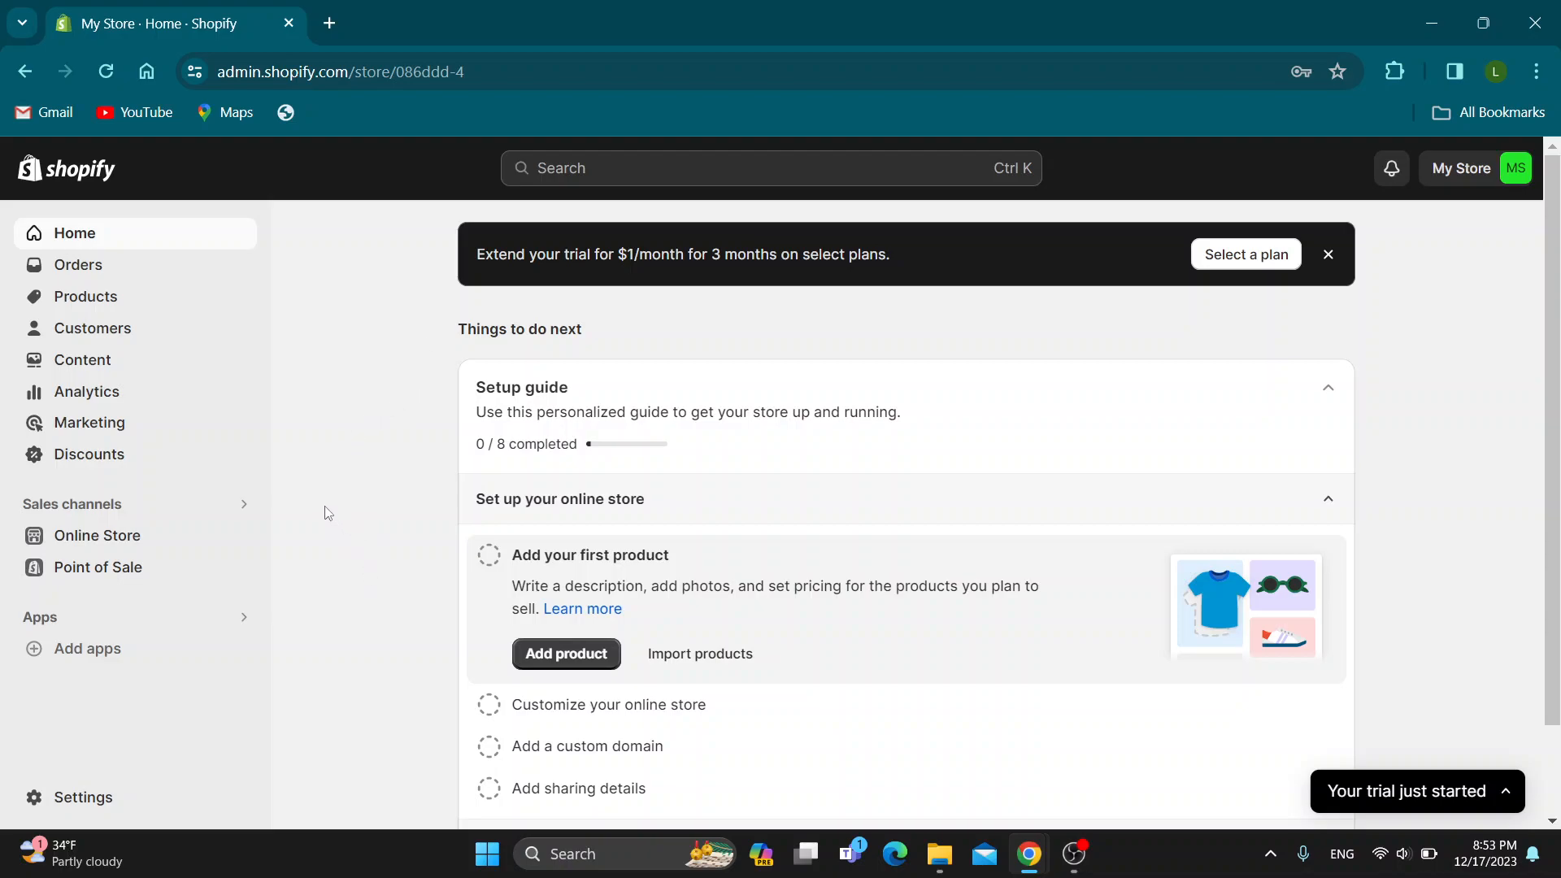
mouse_move(368, 573)
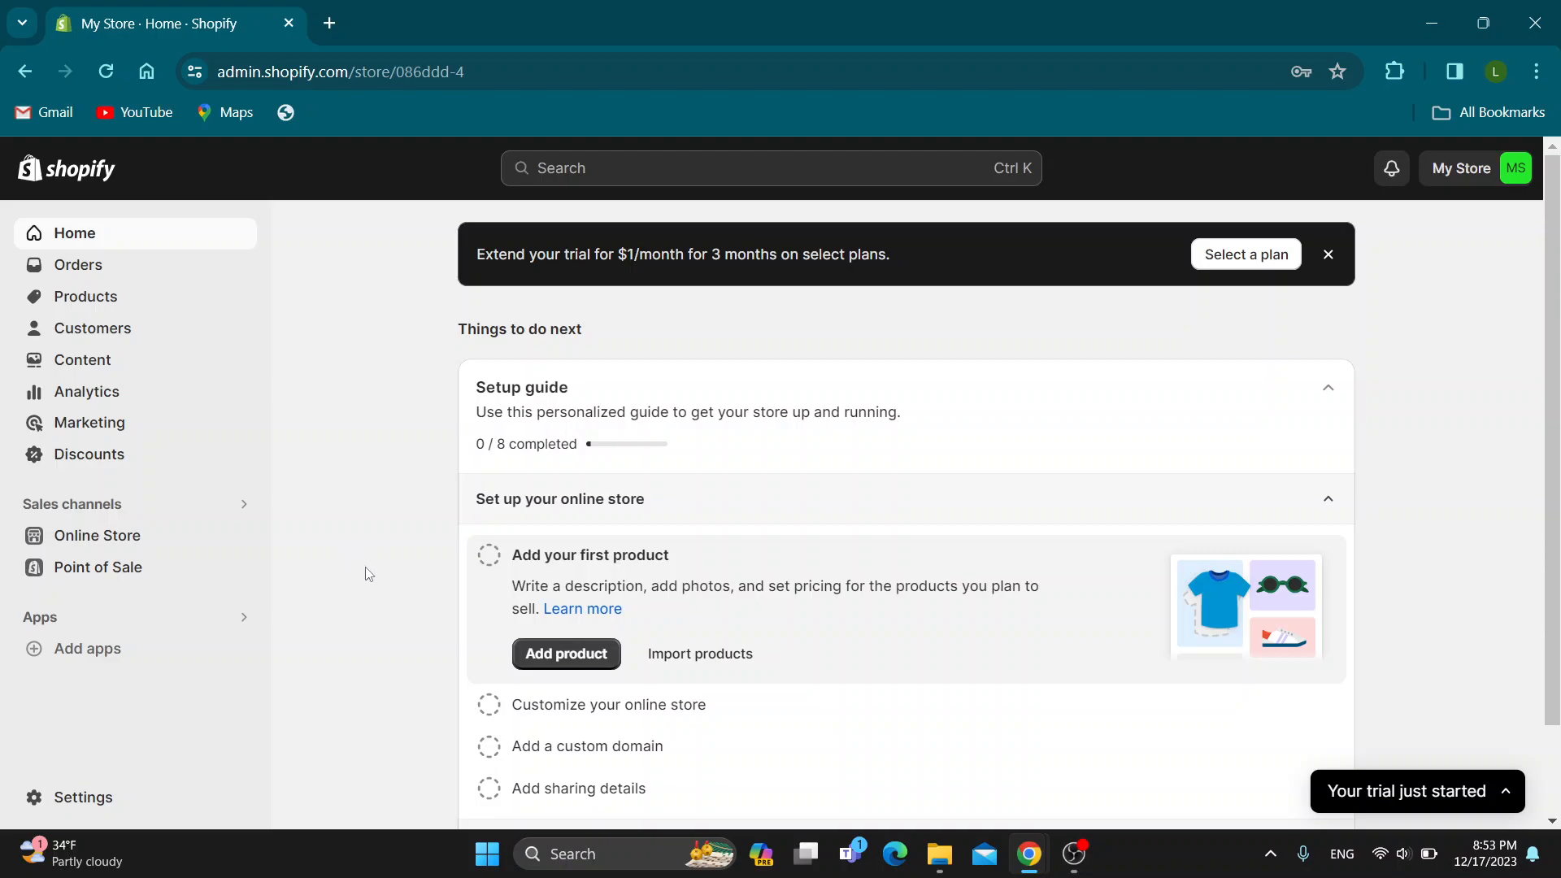
mouse_move(400, 564)
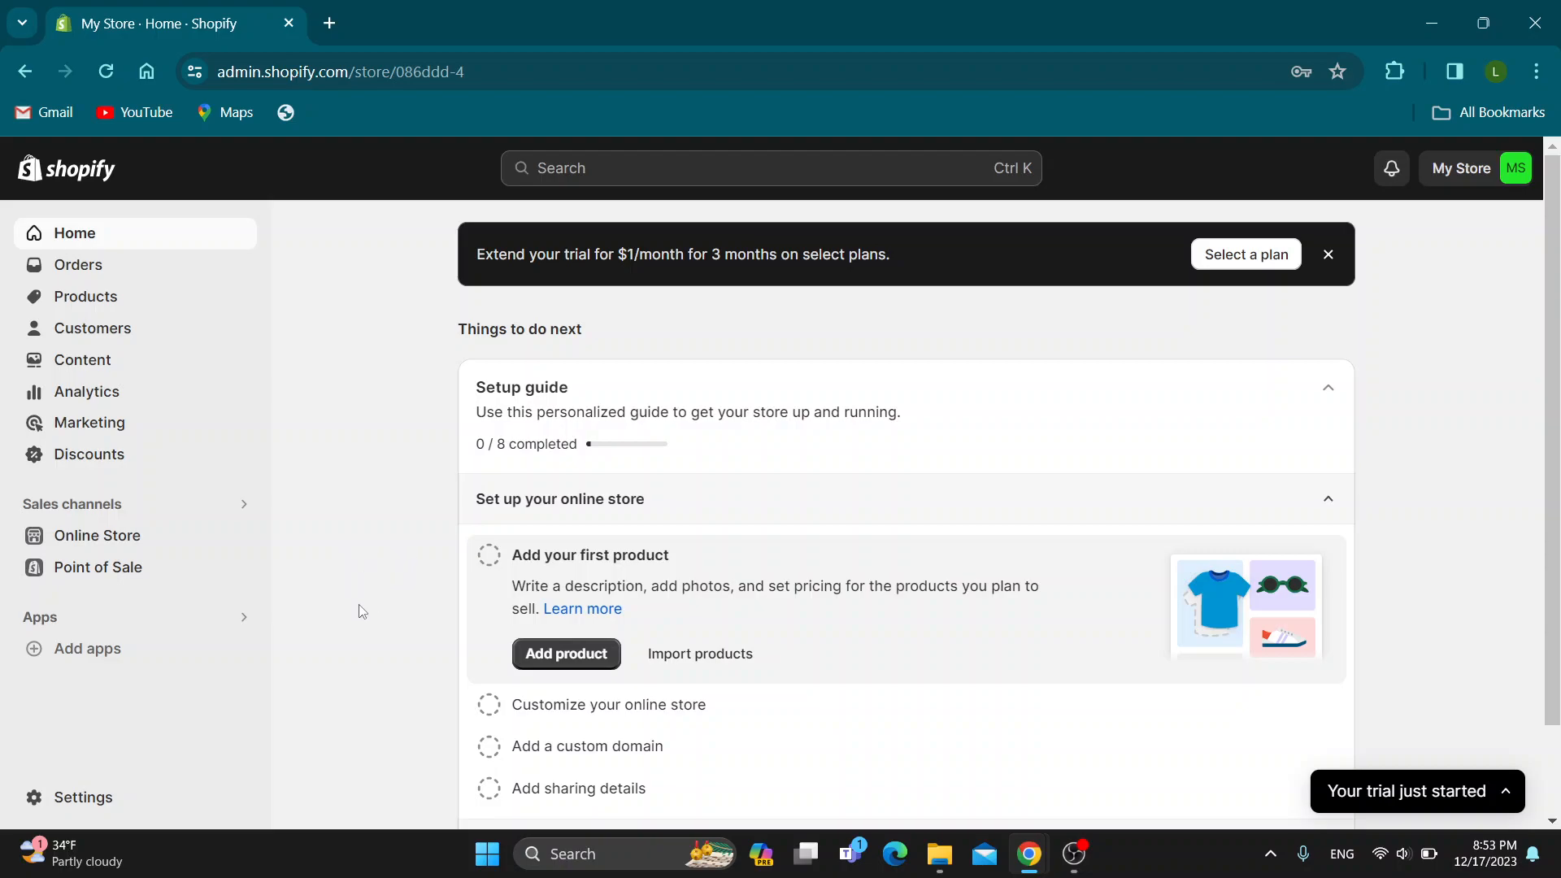
mouse_move(355, 559)
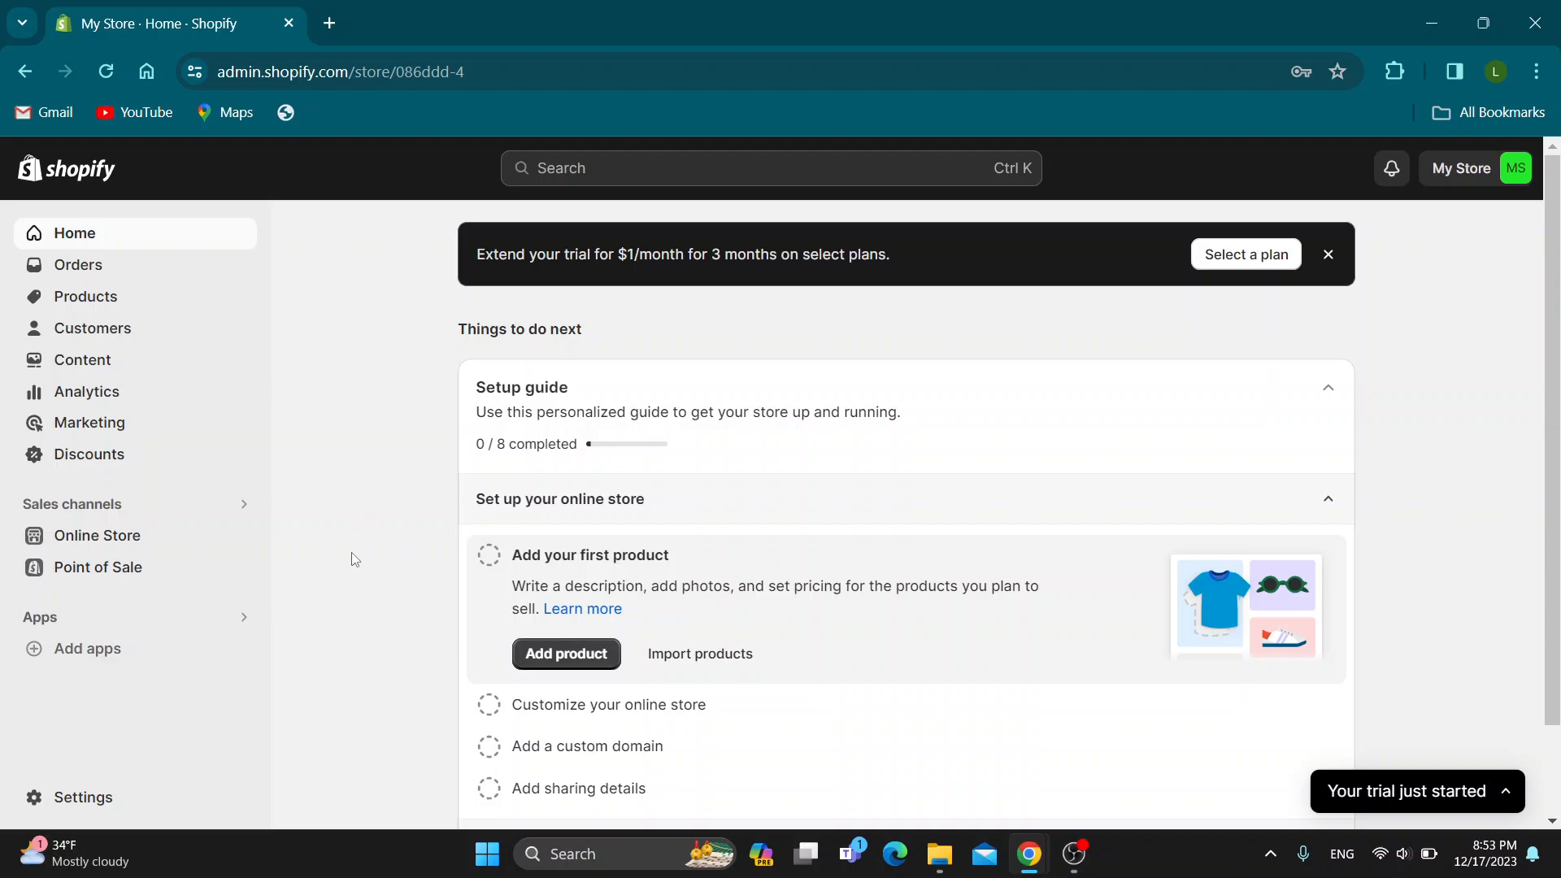
mouse_move(387, 608)
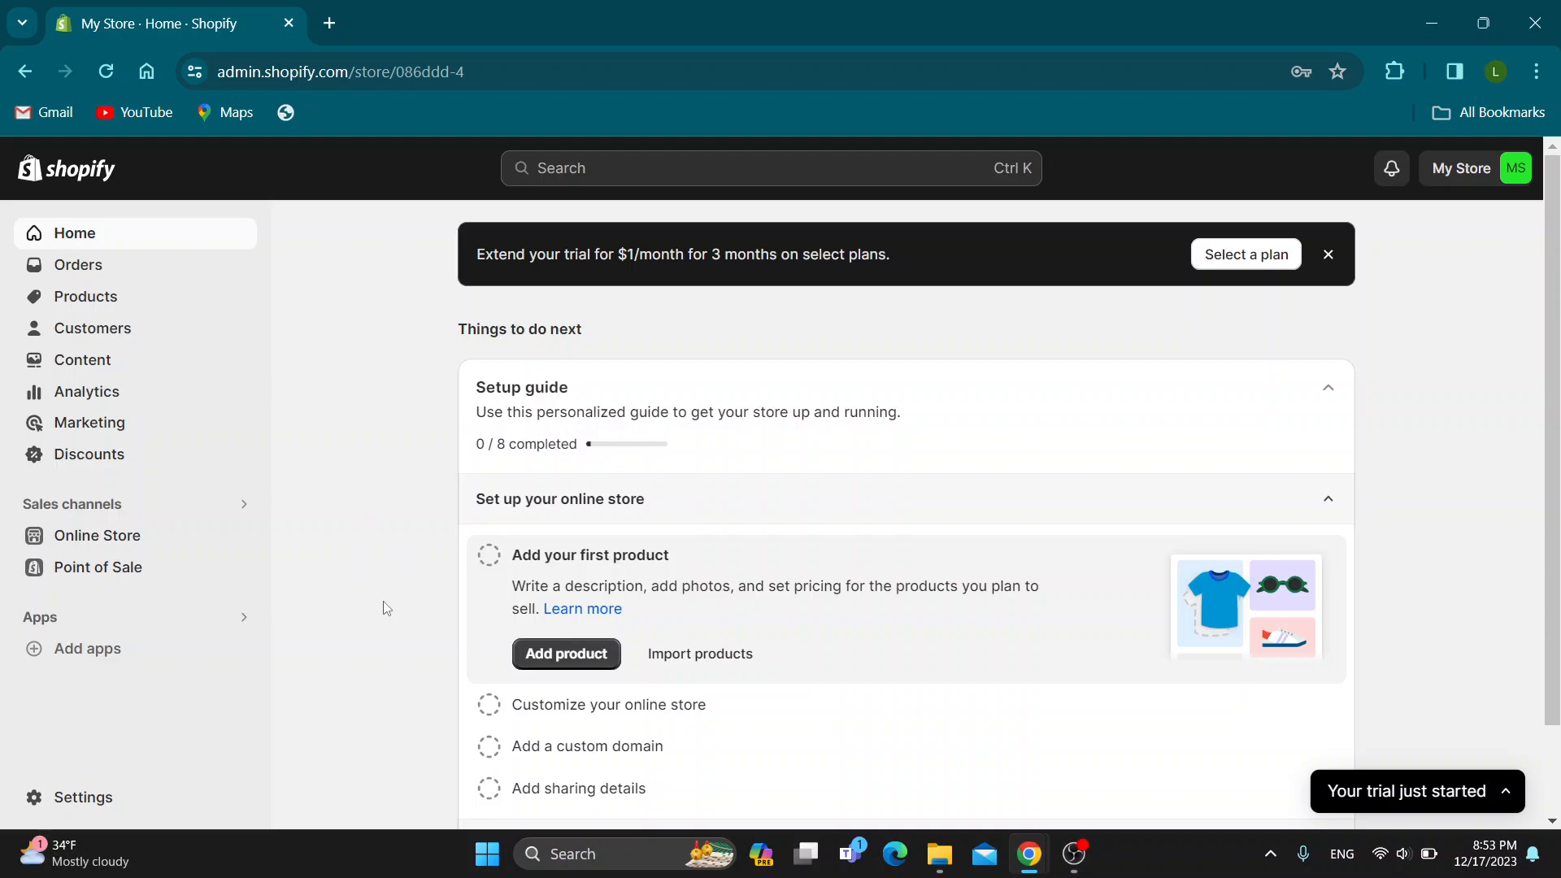
mouse_move(382, 227)
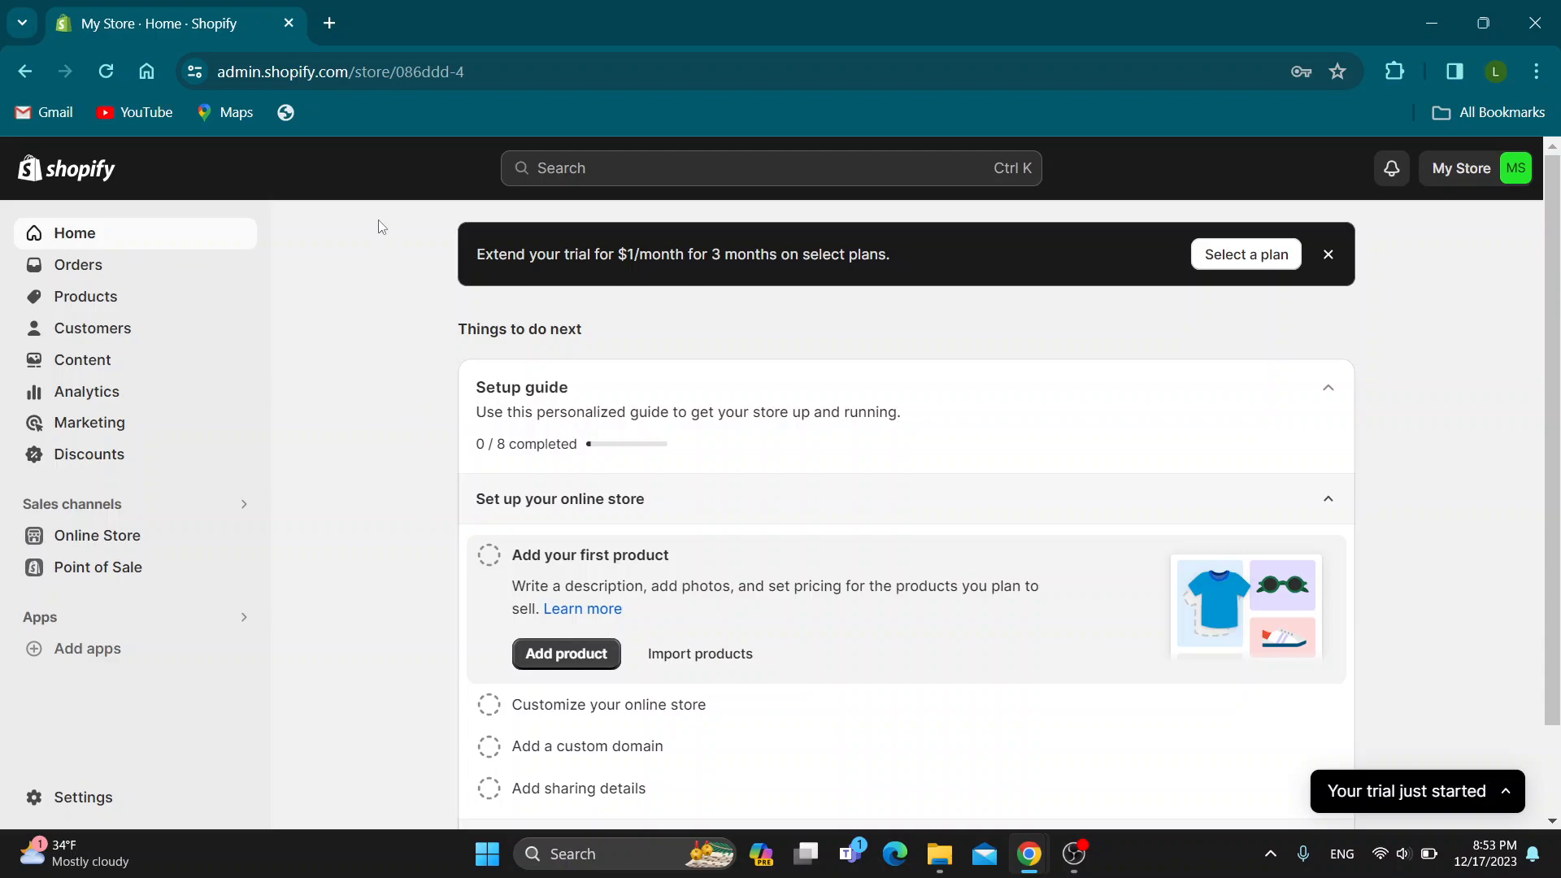
mouse_move(376, 234)
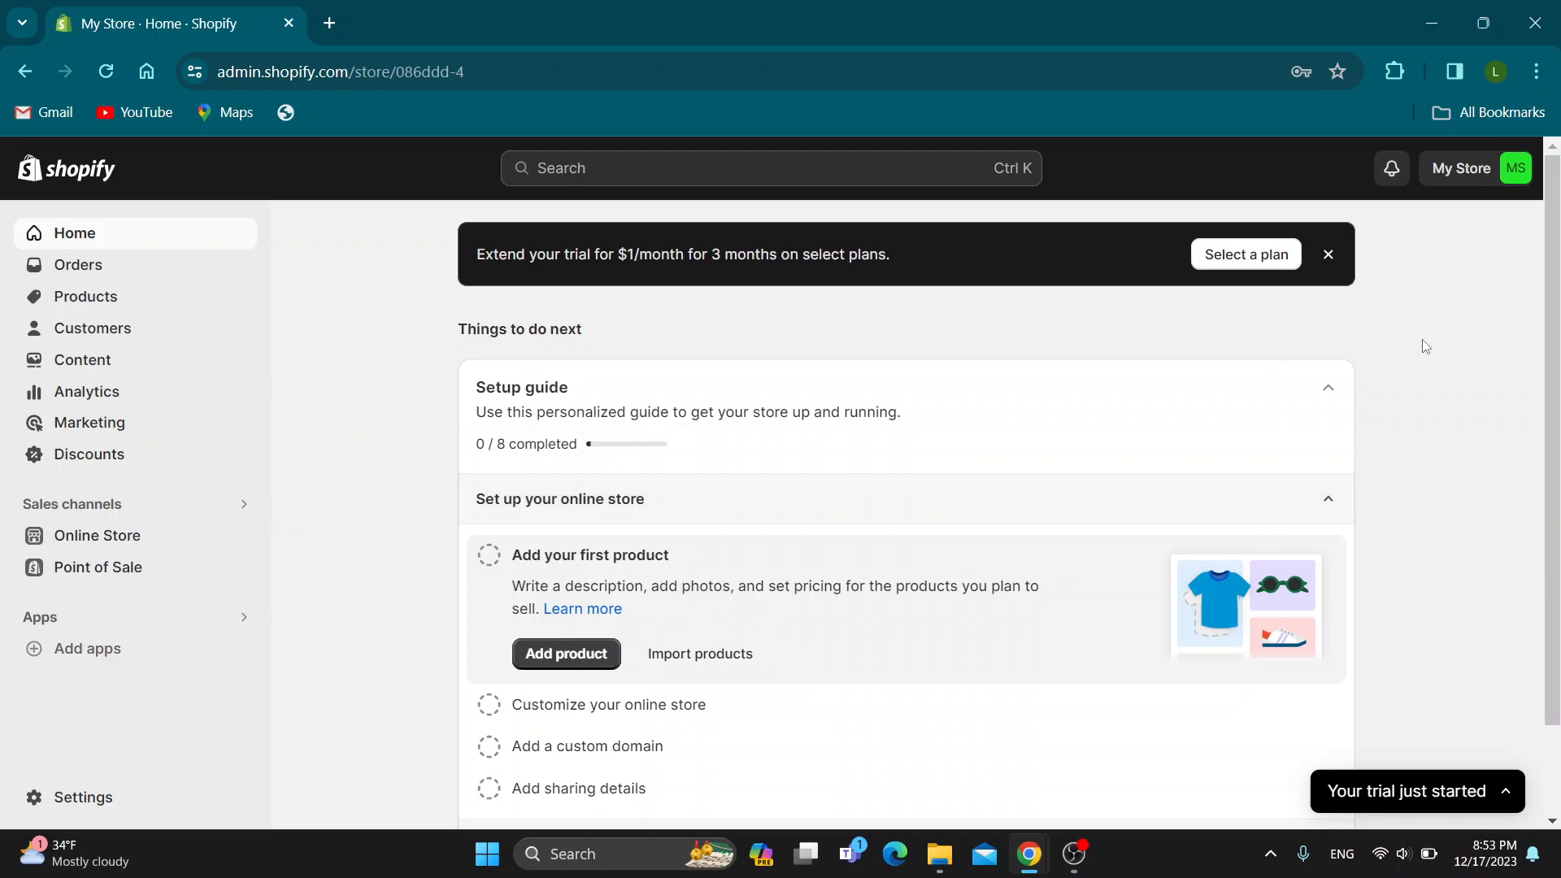
mouse_move(1358, 312)
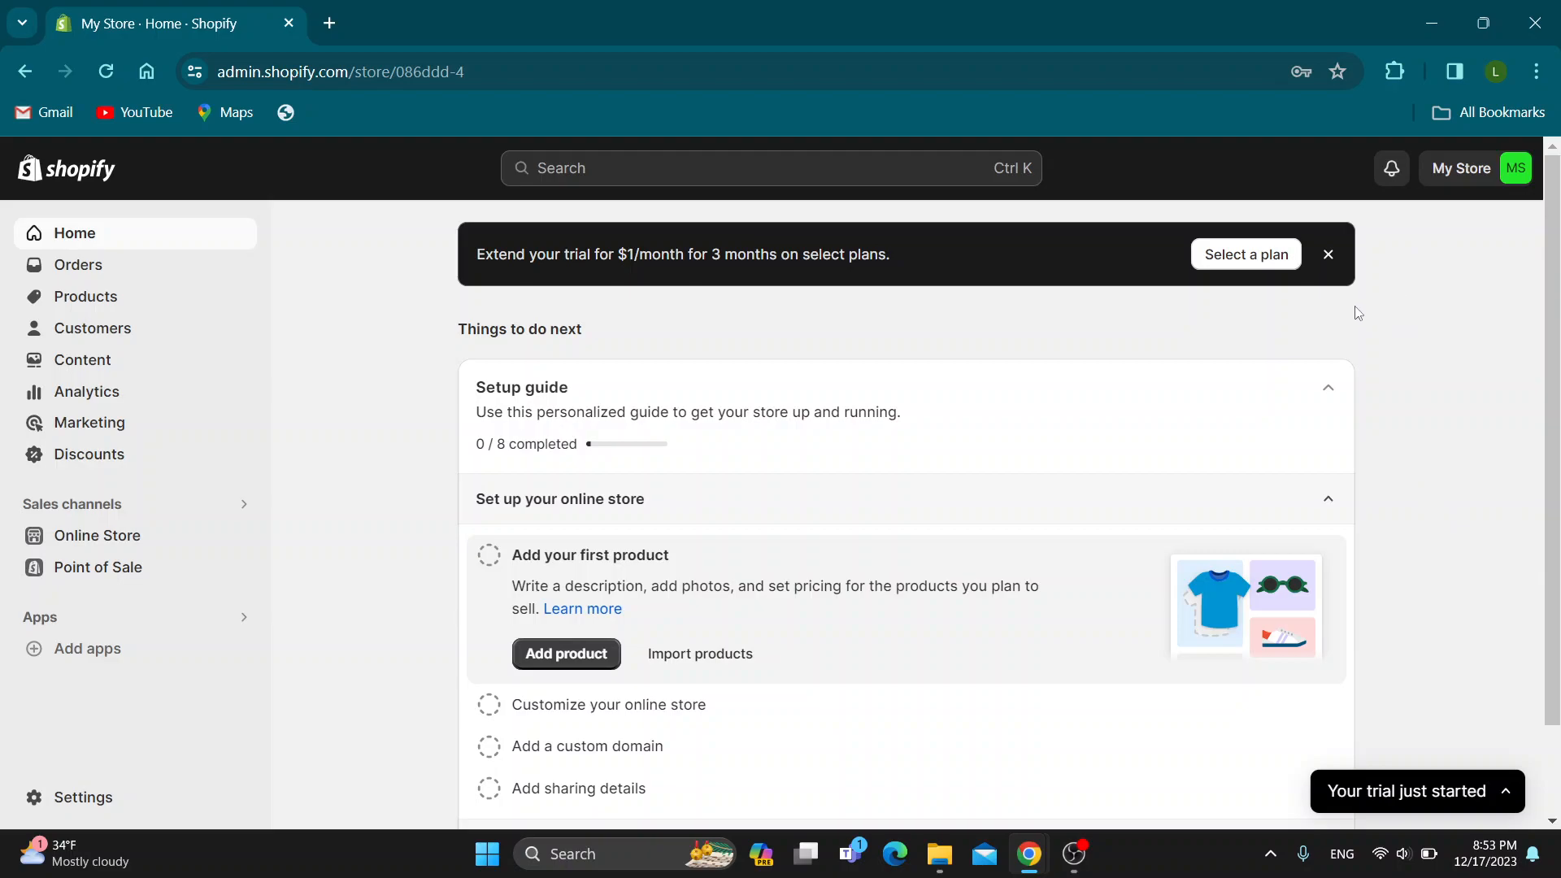
mouse_move(1078, 262)
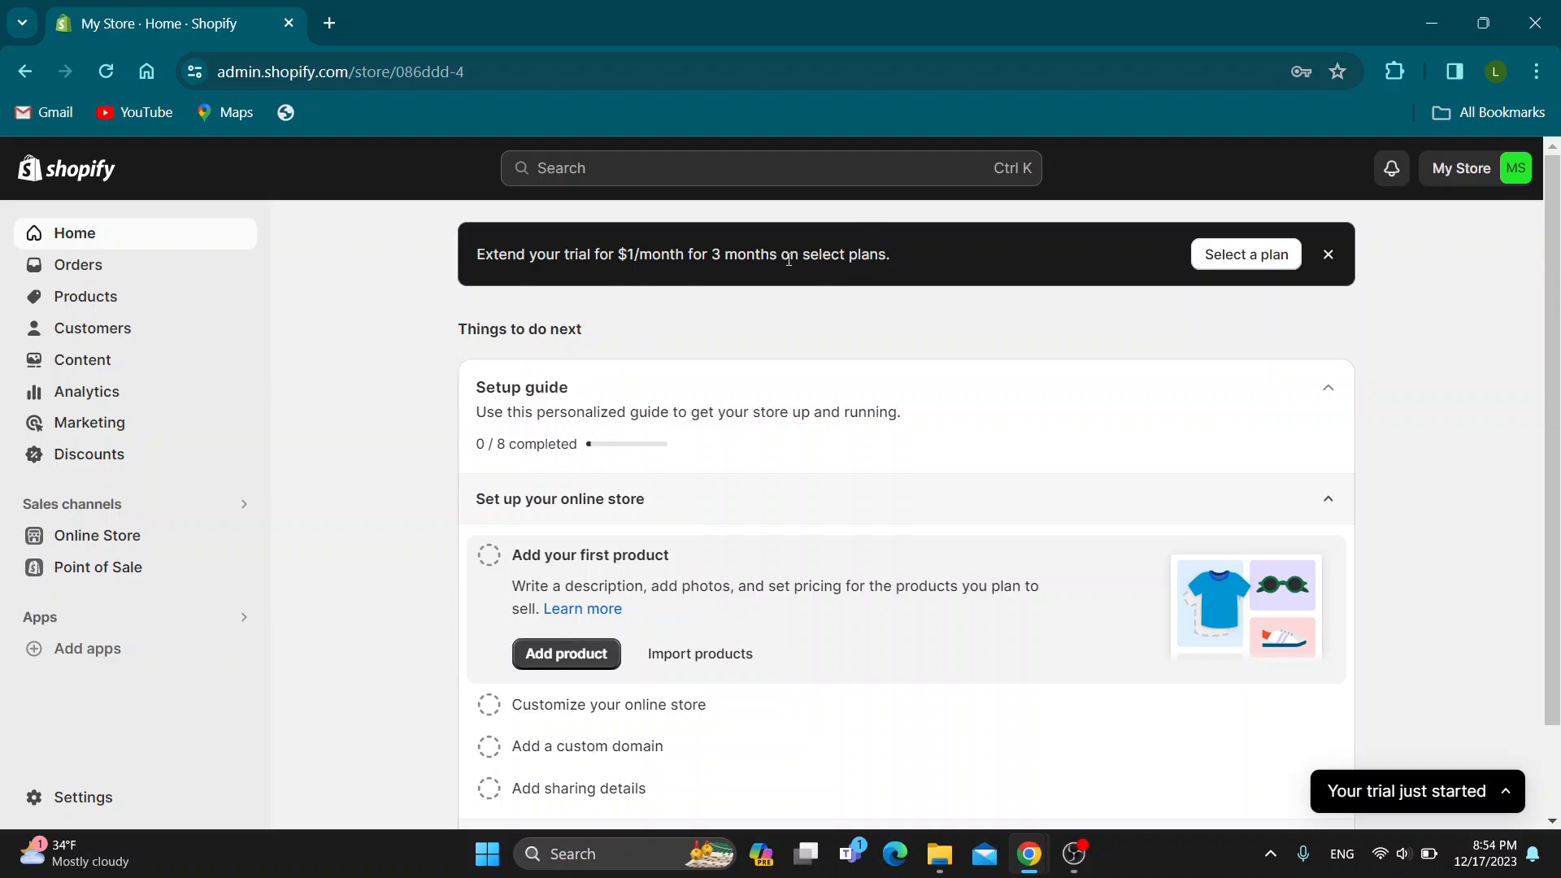
mouse_move(236, 235)
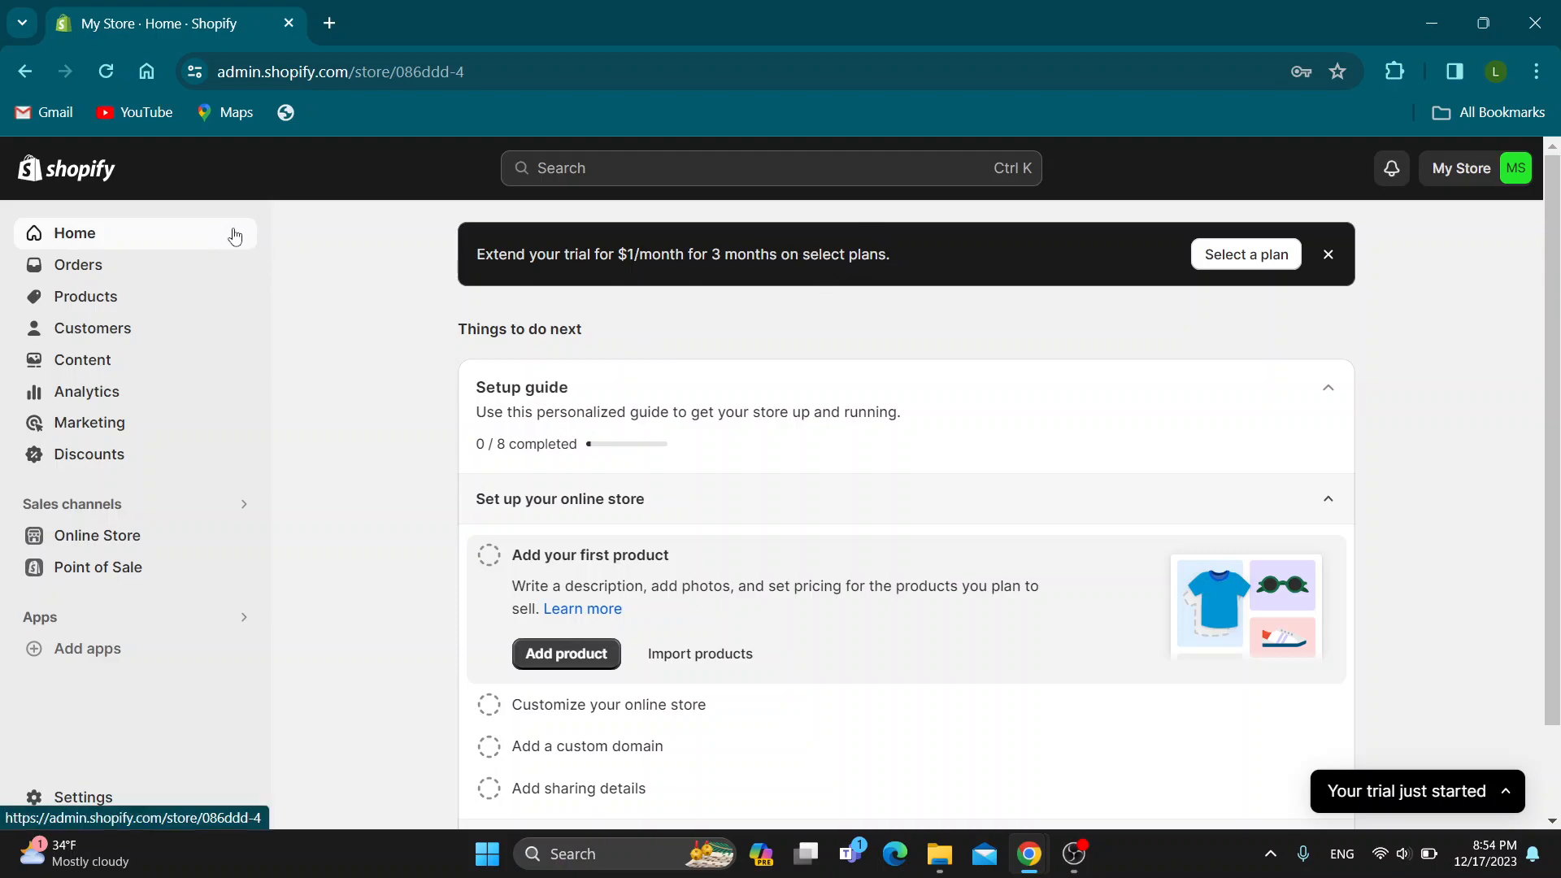
mouse_move(199, 303)
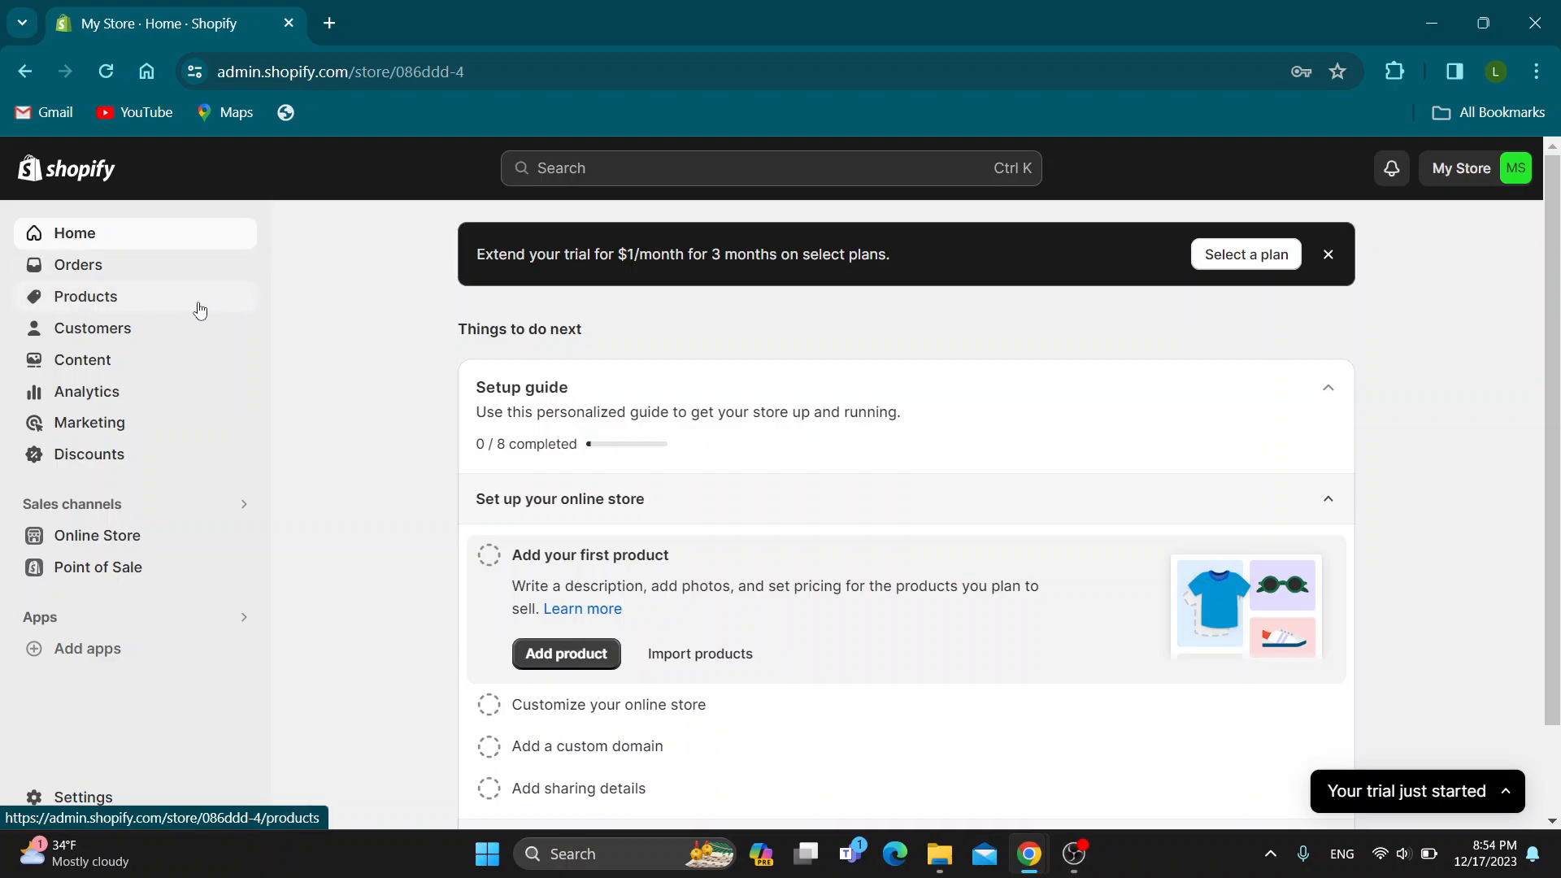
mouse_move(319, 317)
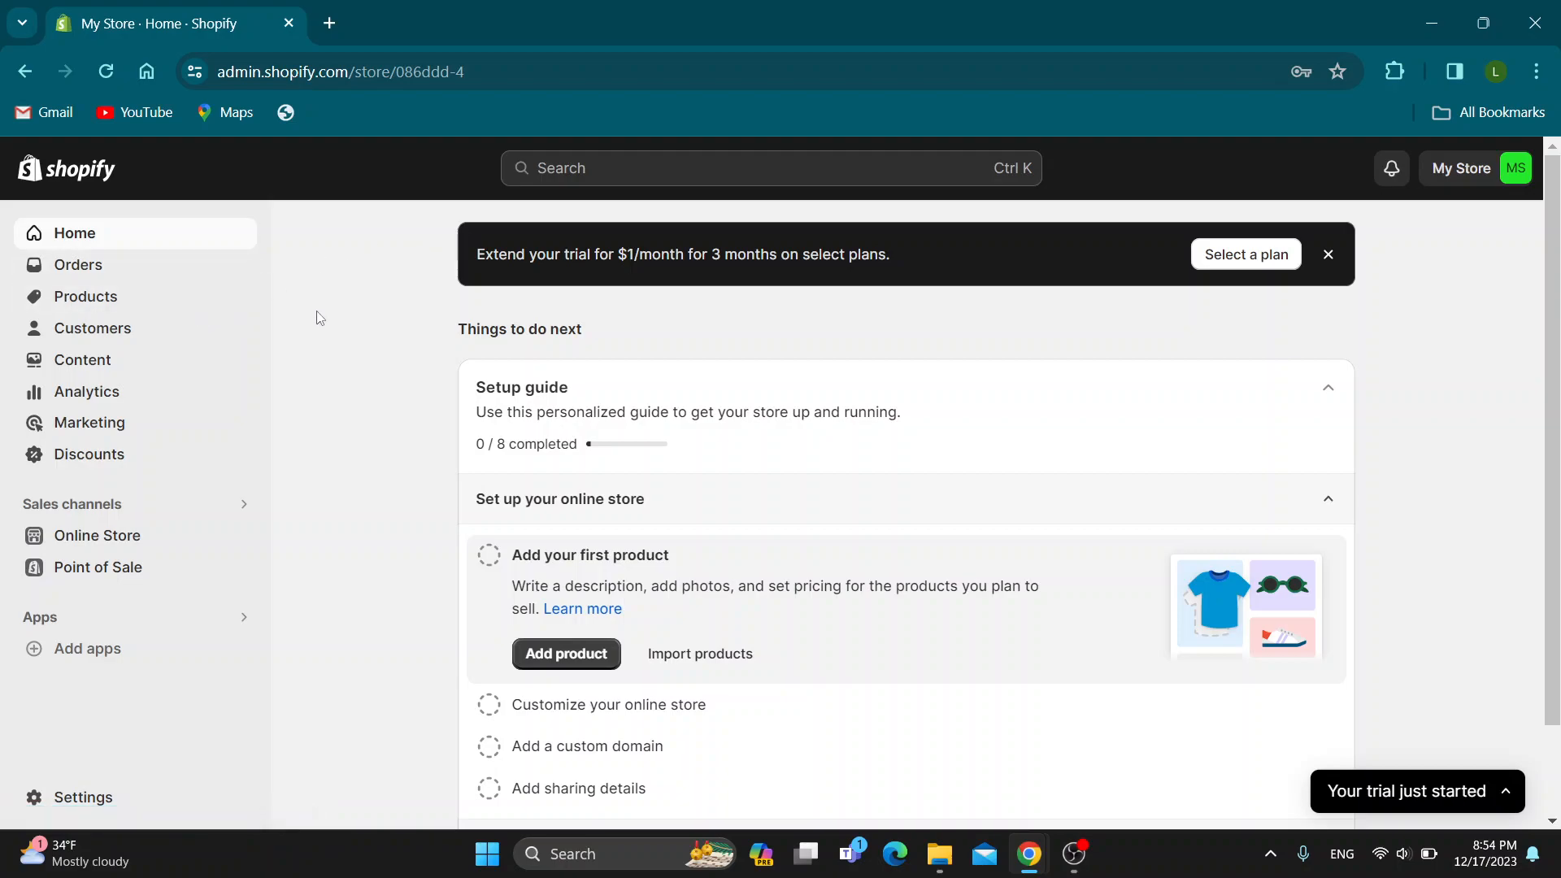
mouse_move(320, 385)
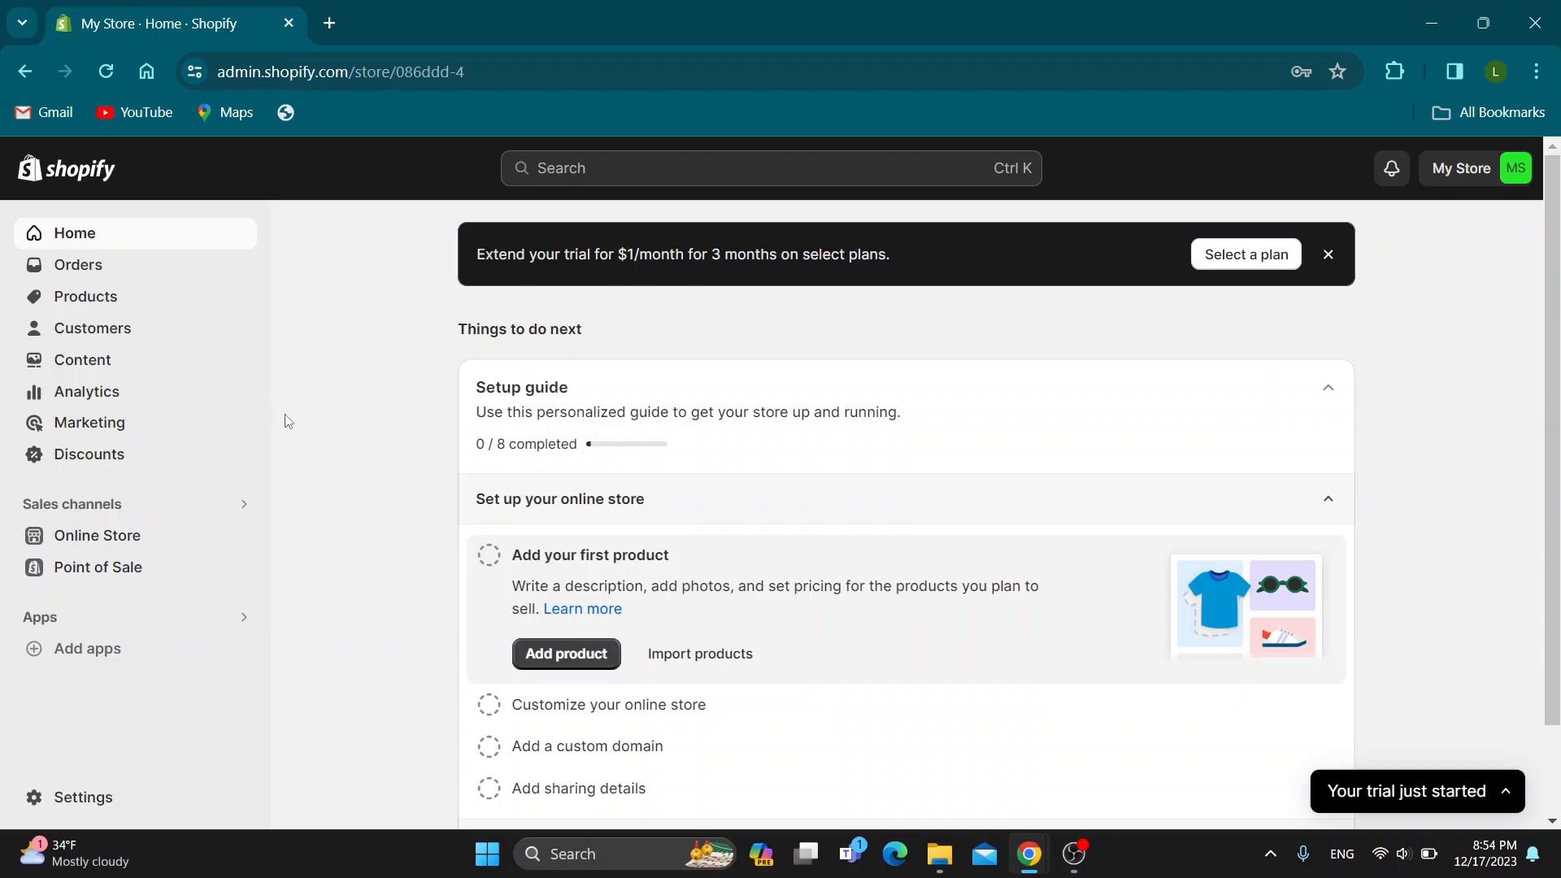
mouse_move(346, 466)
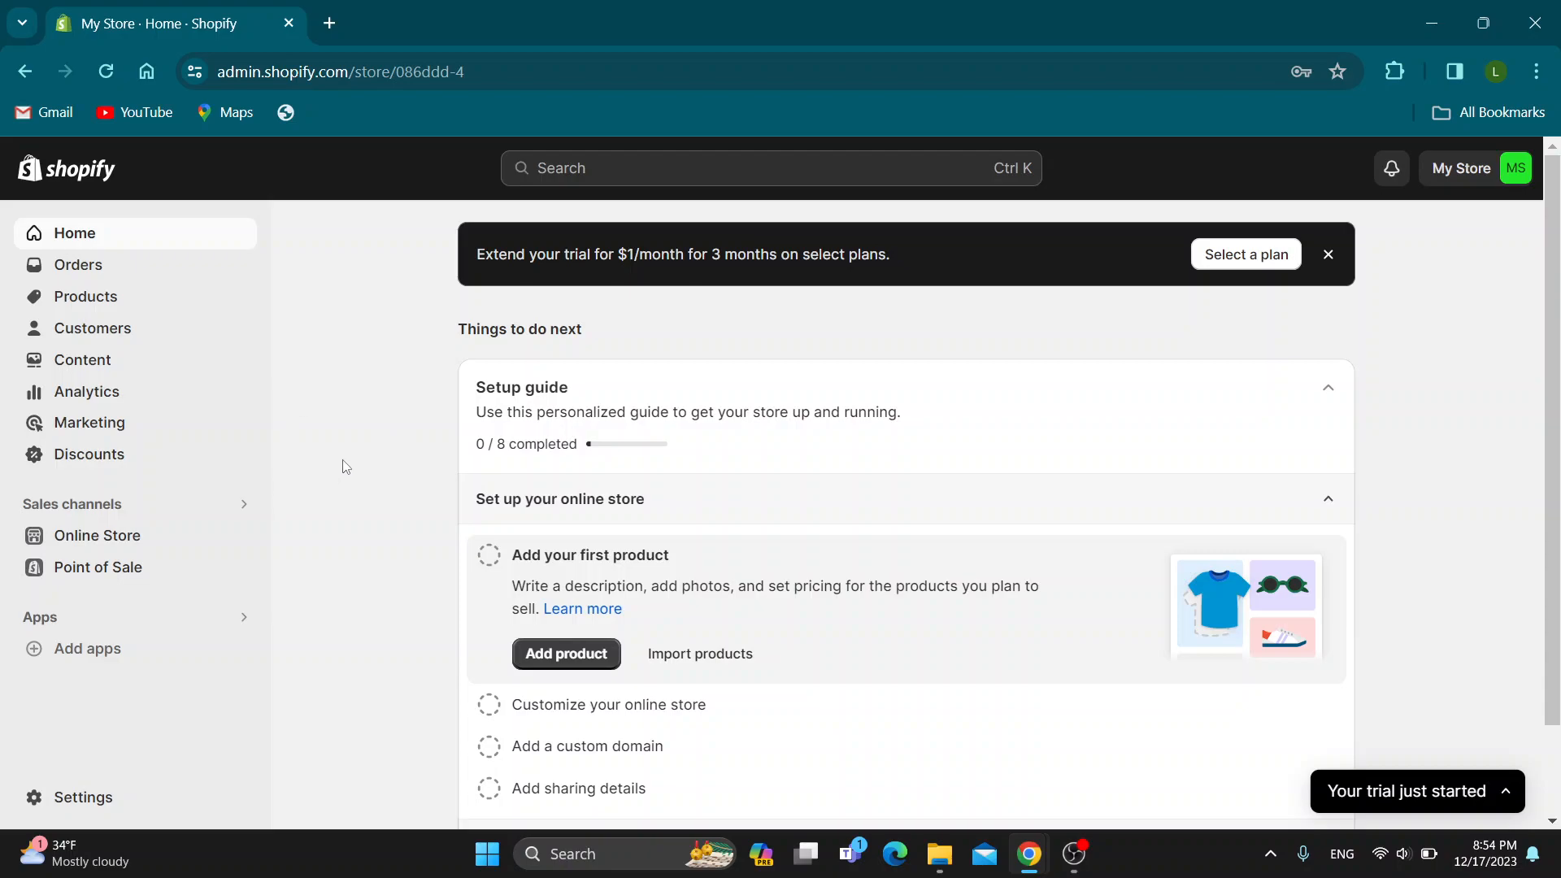
mouse_move(344, 531)
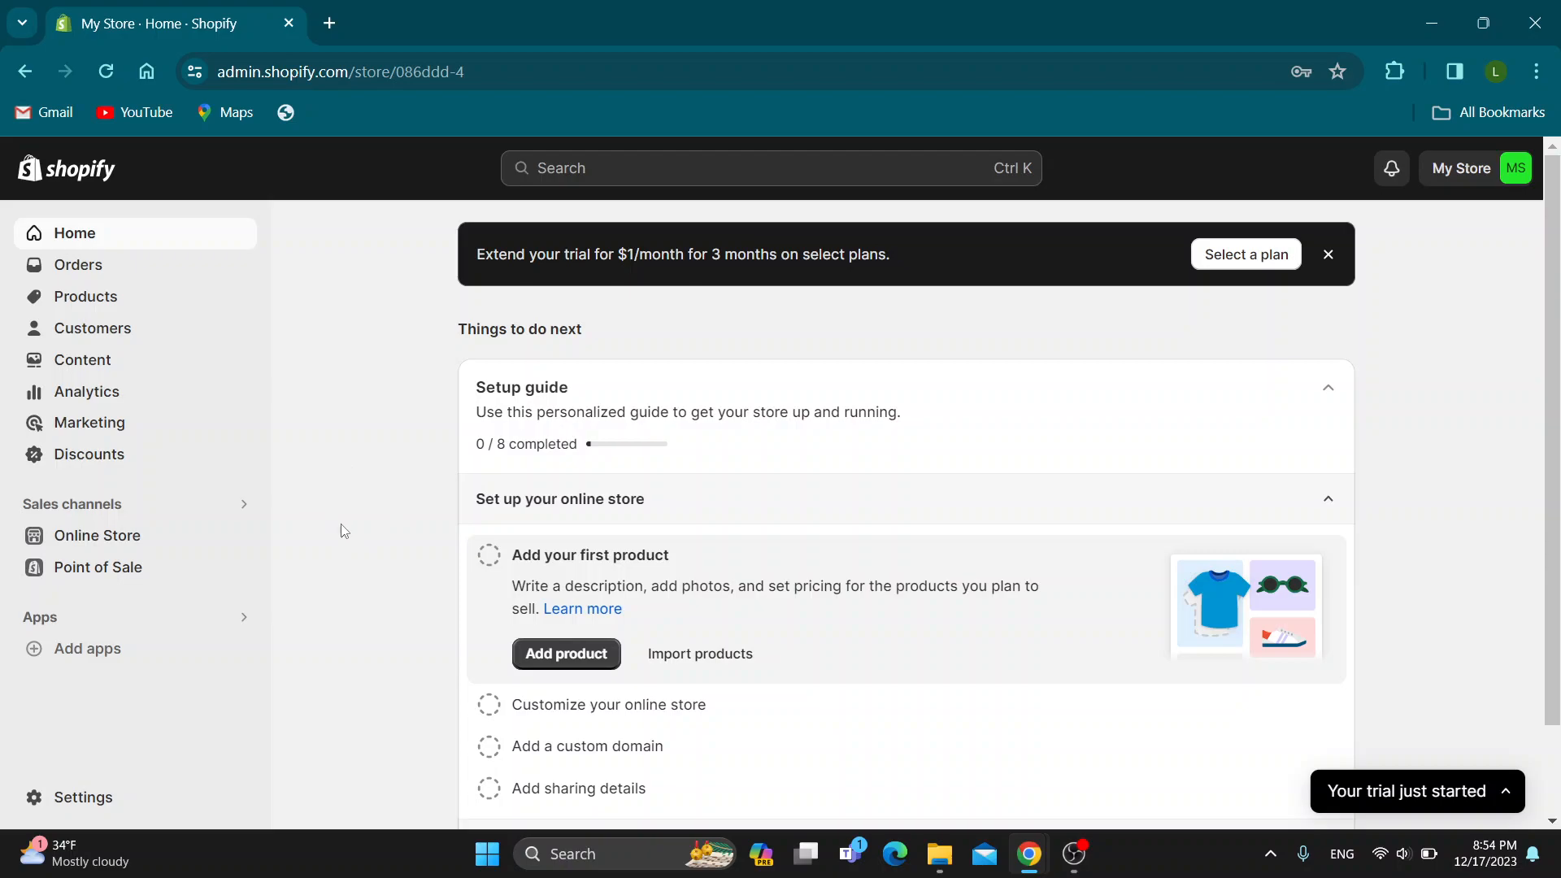
mouse_move(52, 632)
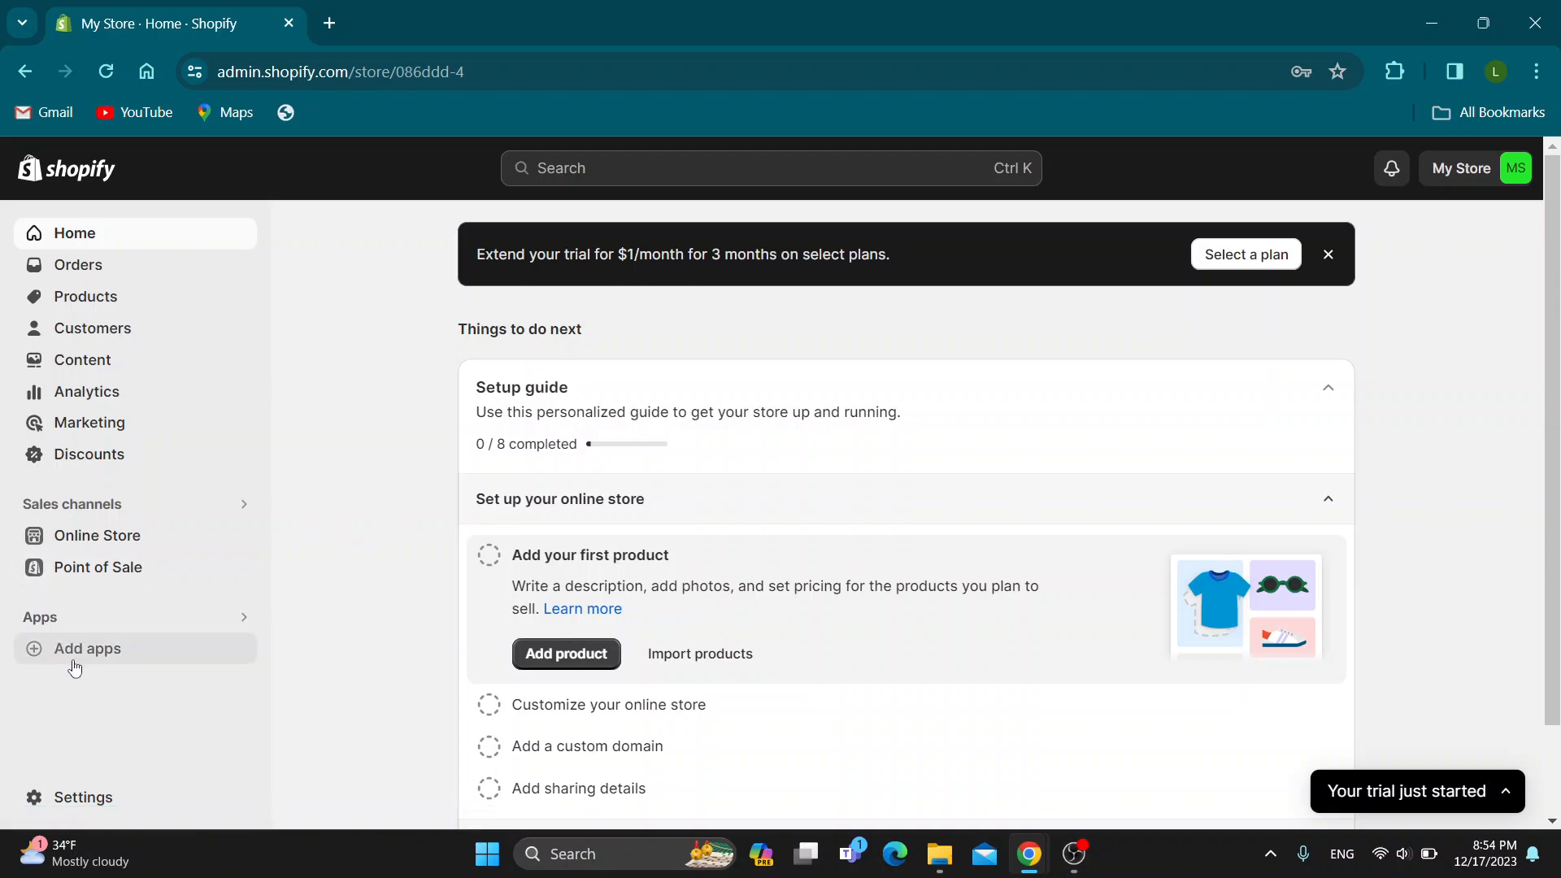
Open the recommended apps popup and follow its link to the full Shopify App Store.
left_click(87, 648)
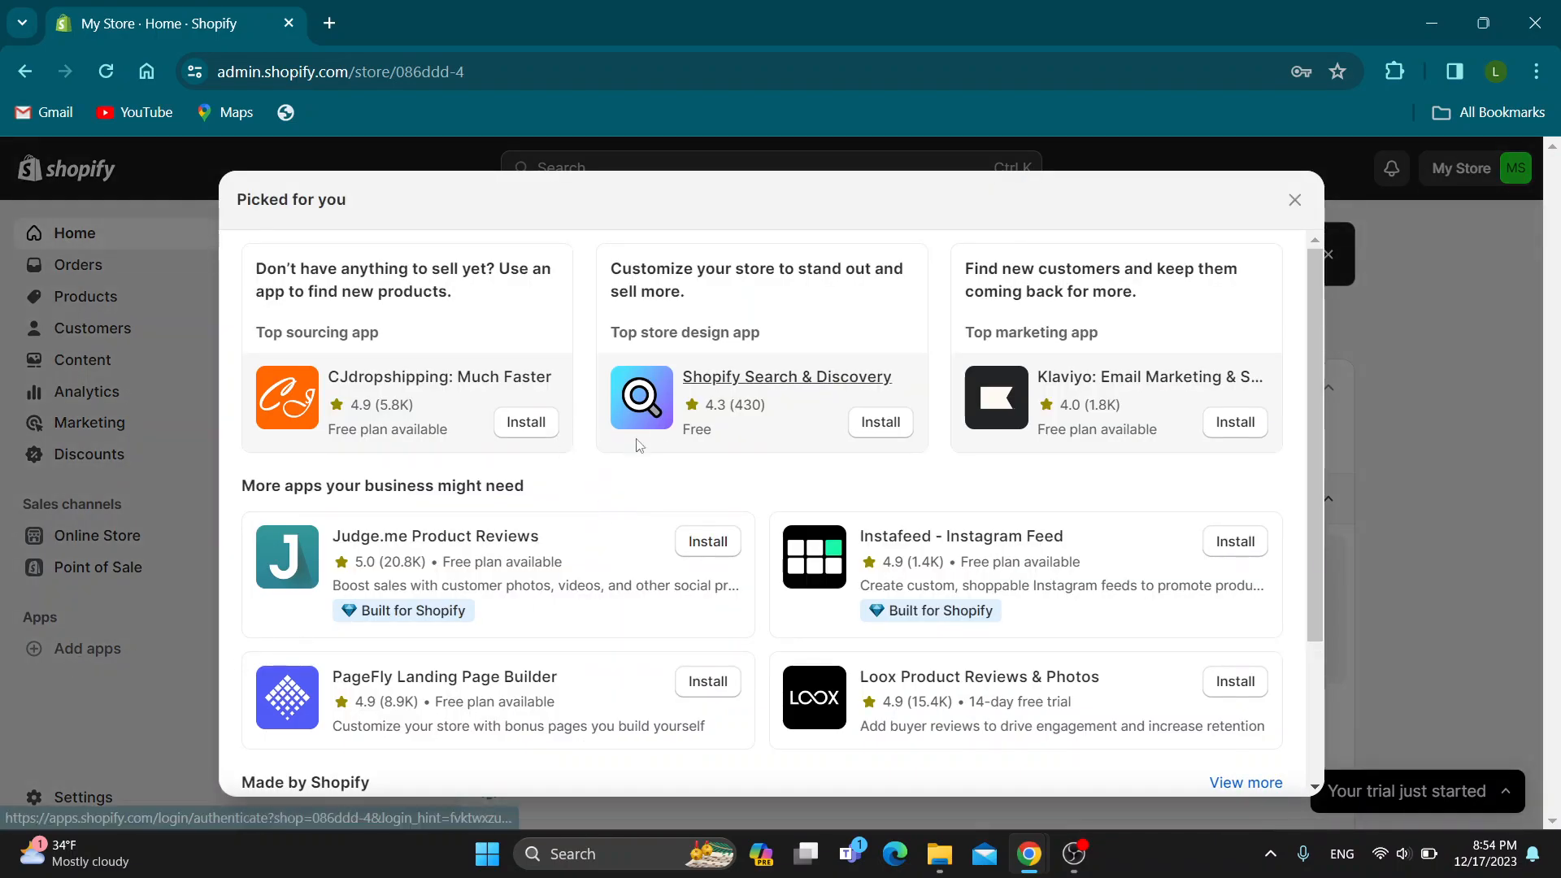
scroll("down", 3)
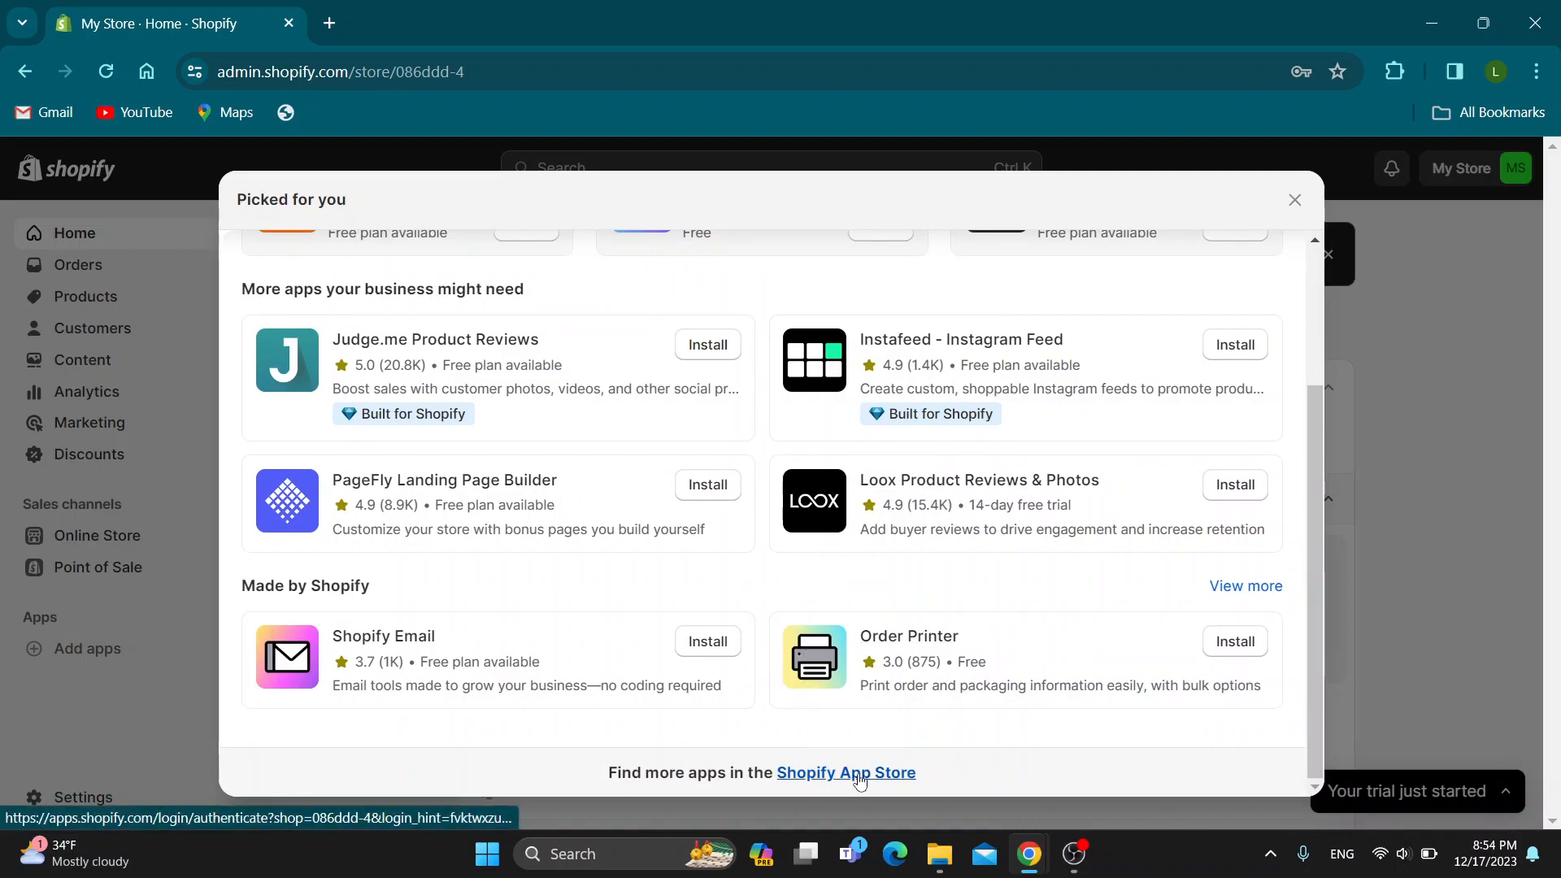
left_click(846, 772)
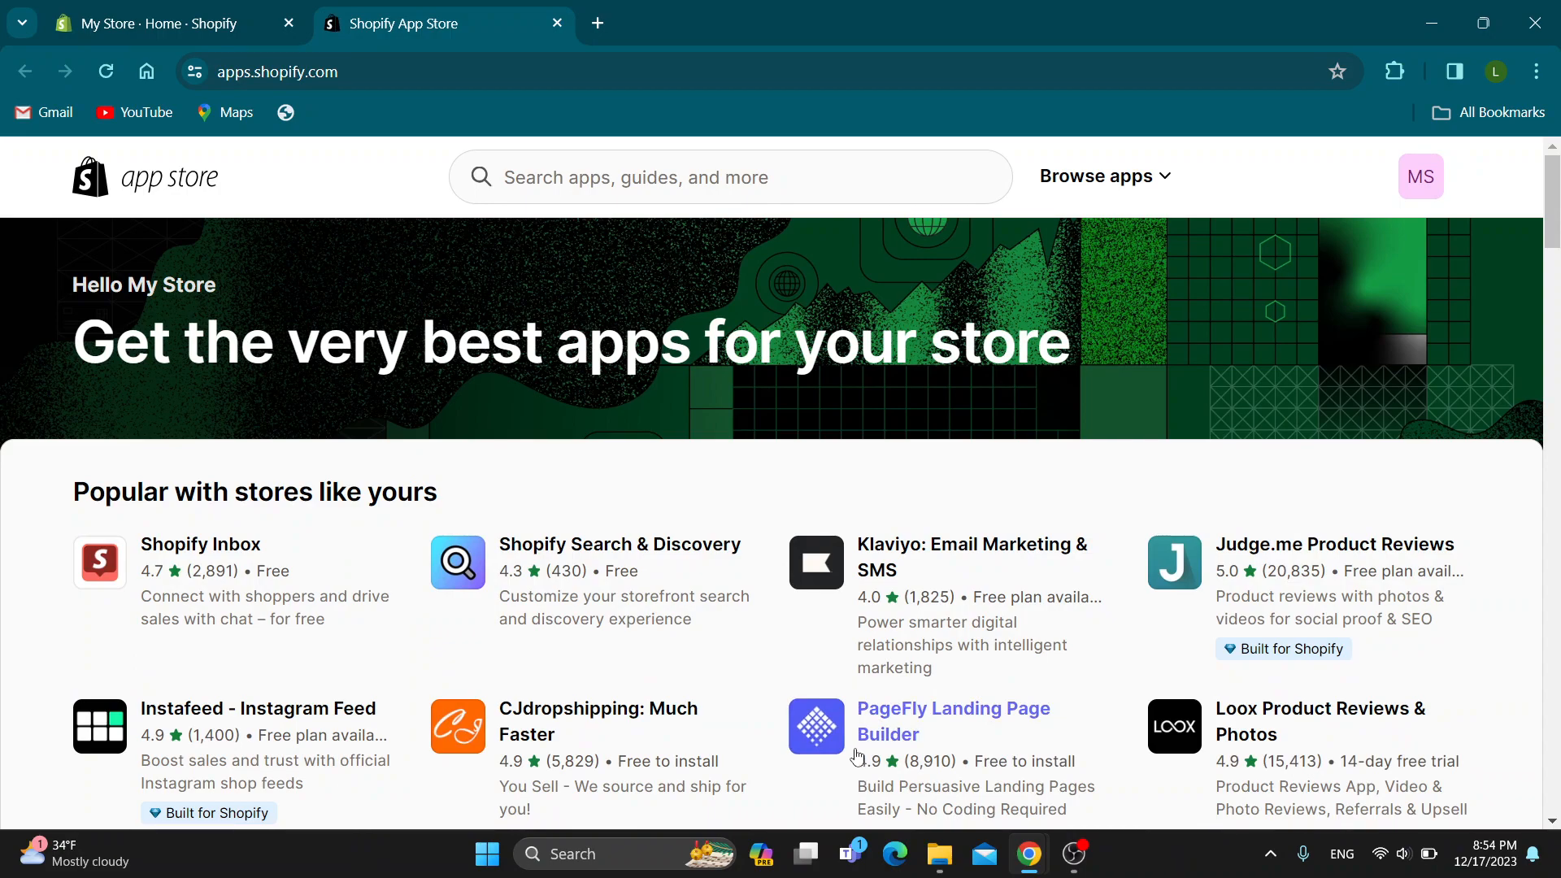
mouse_move(732, 439)
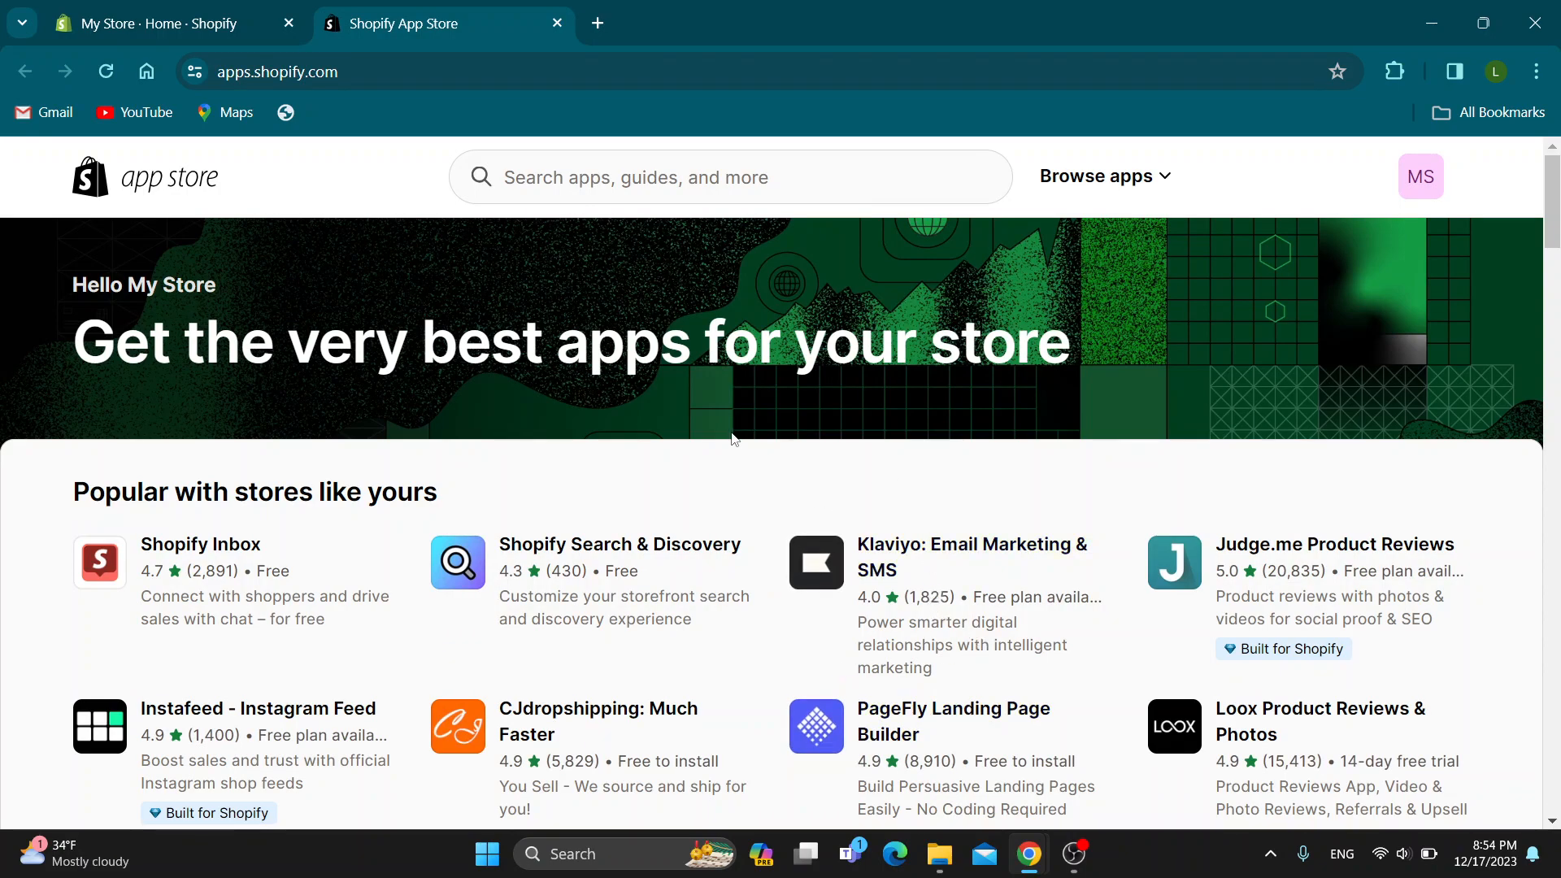
Search the App Store for 'tiktok' and open the TiXel - Multiple TikTok Pixels listing.
left_click(697, 178)
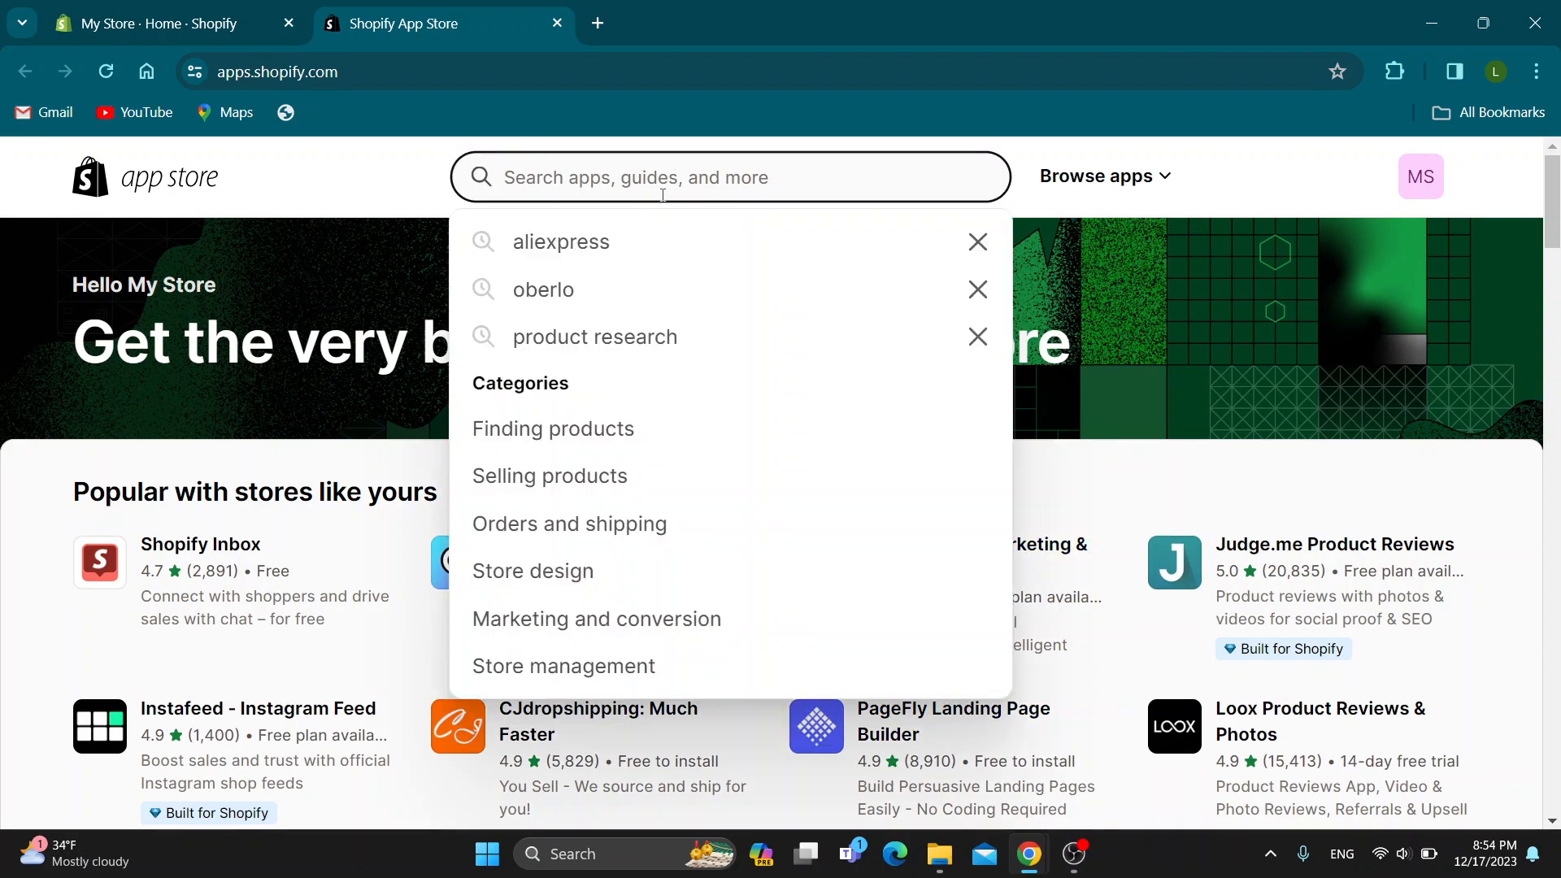
type("tiktok")
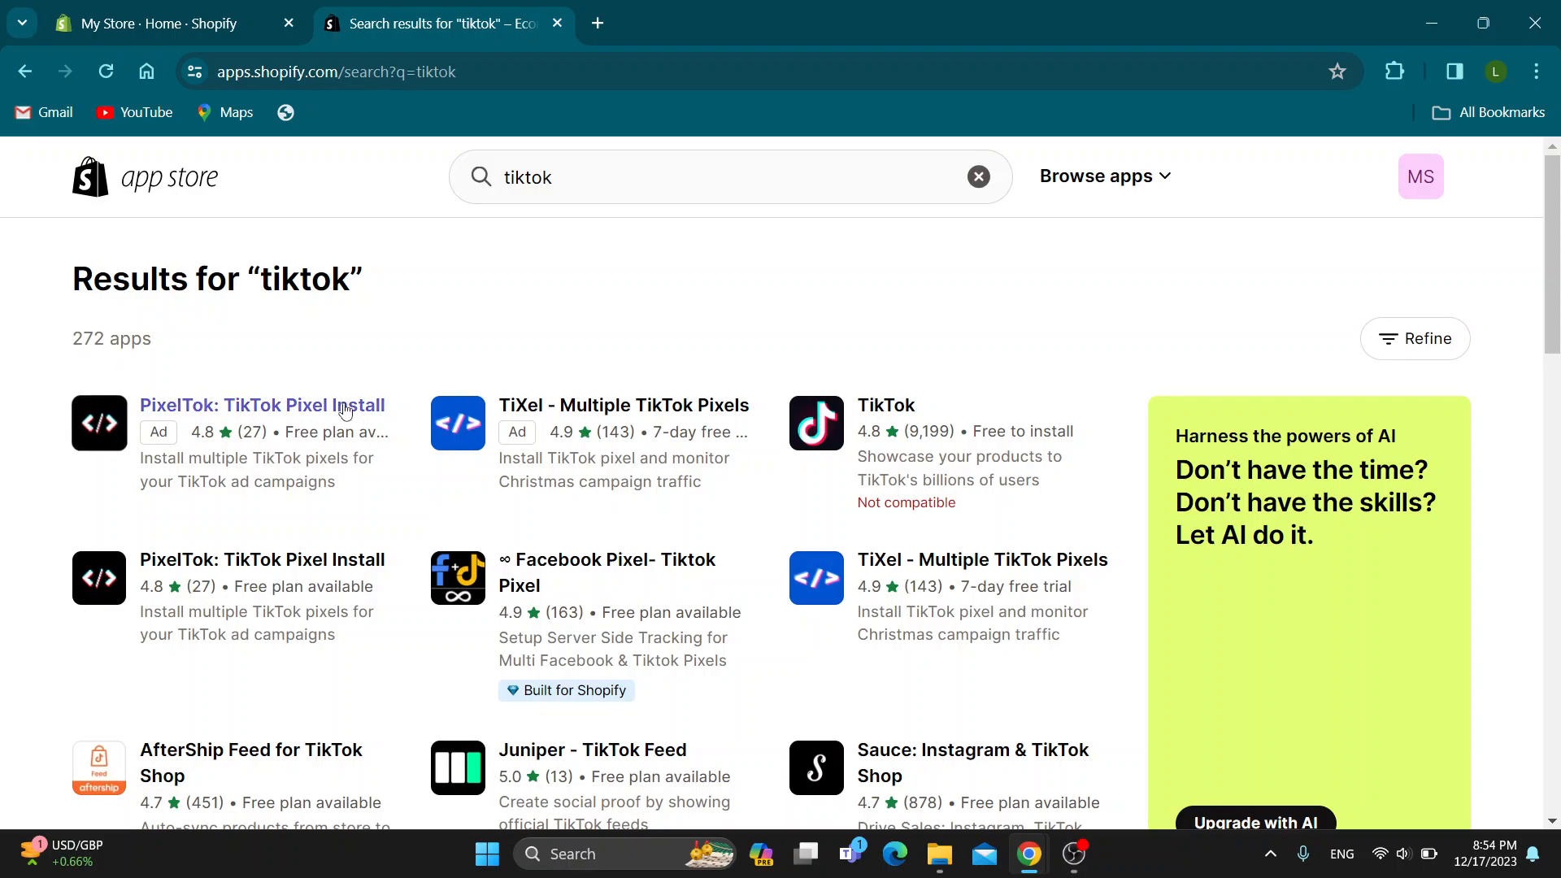
mouse_move(624, 404)
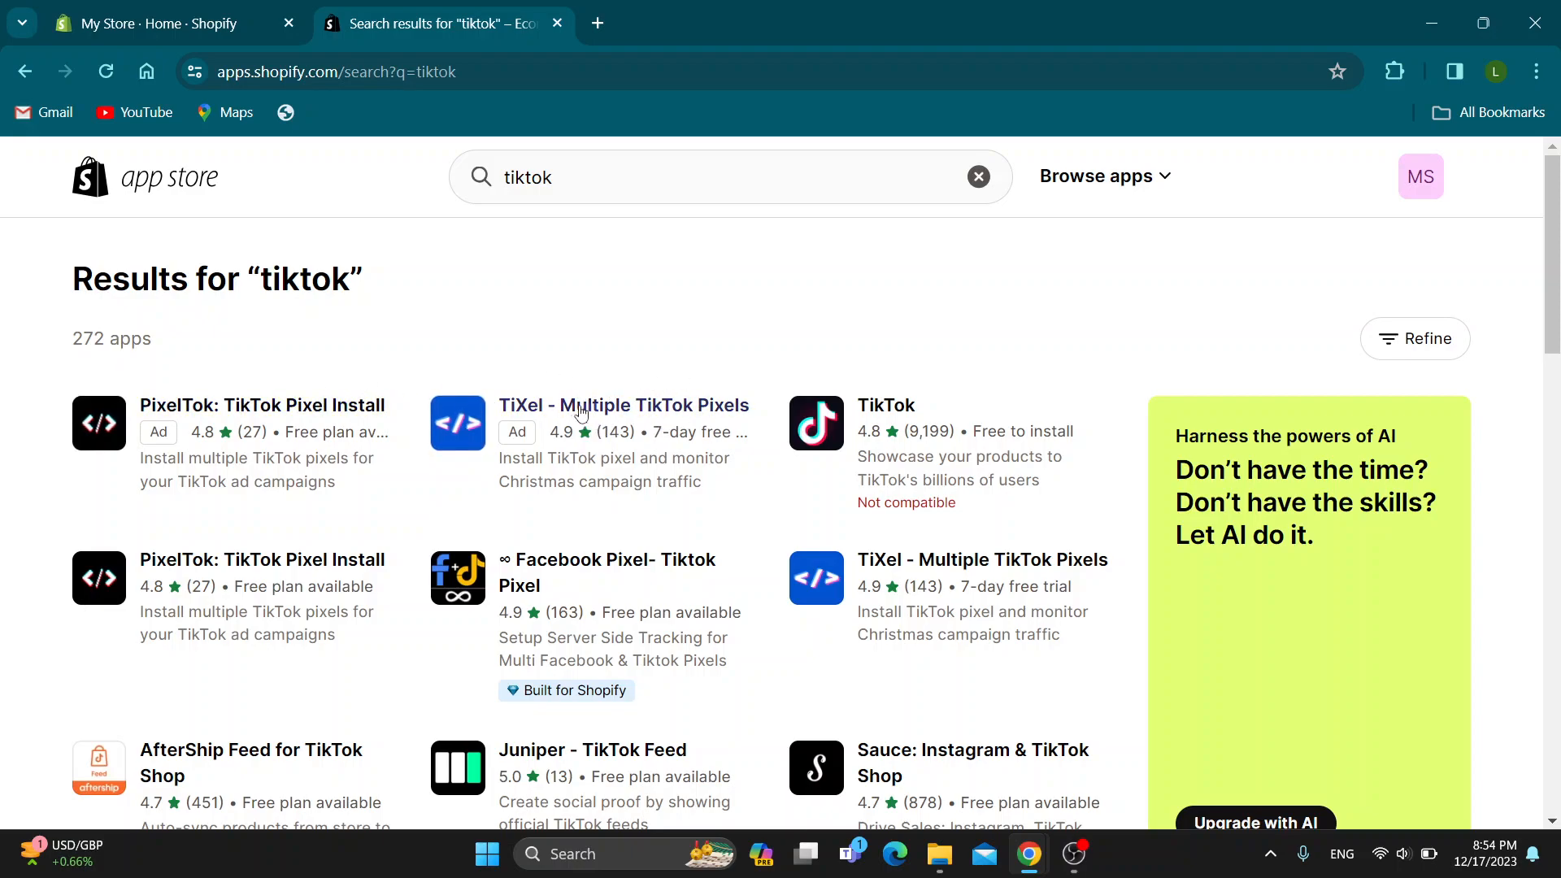
mouse_move(687, 586)
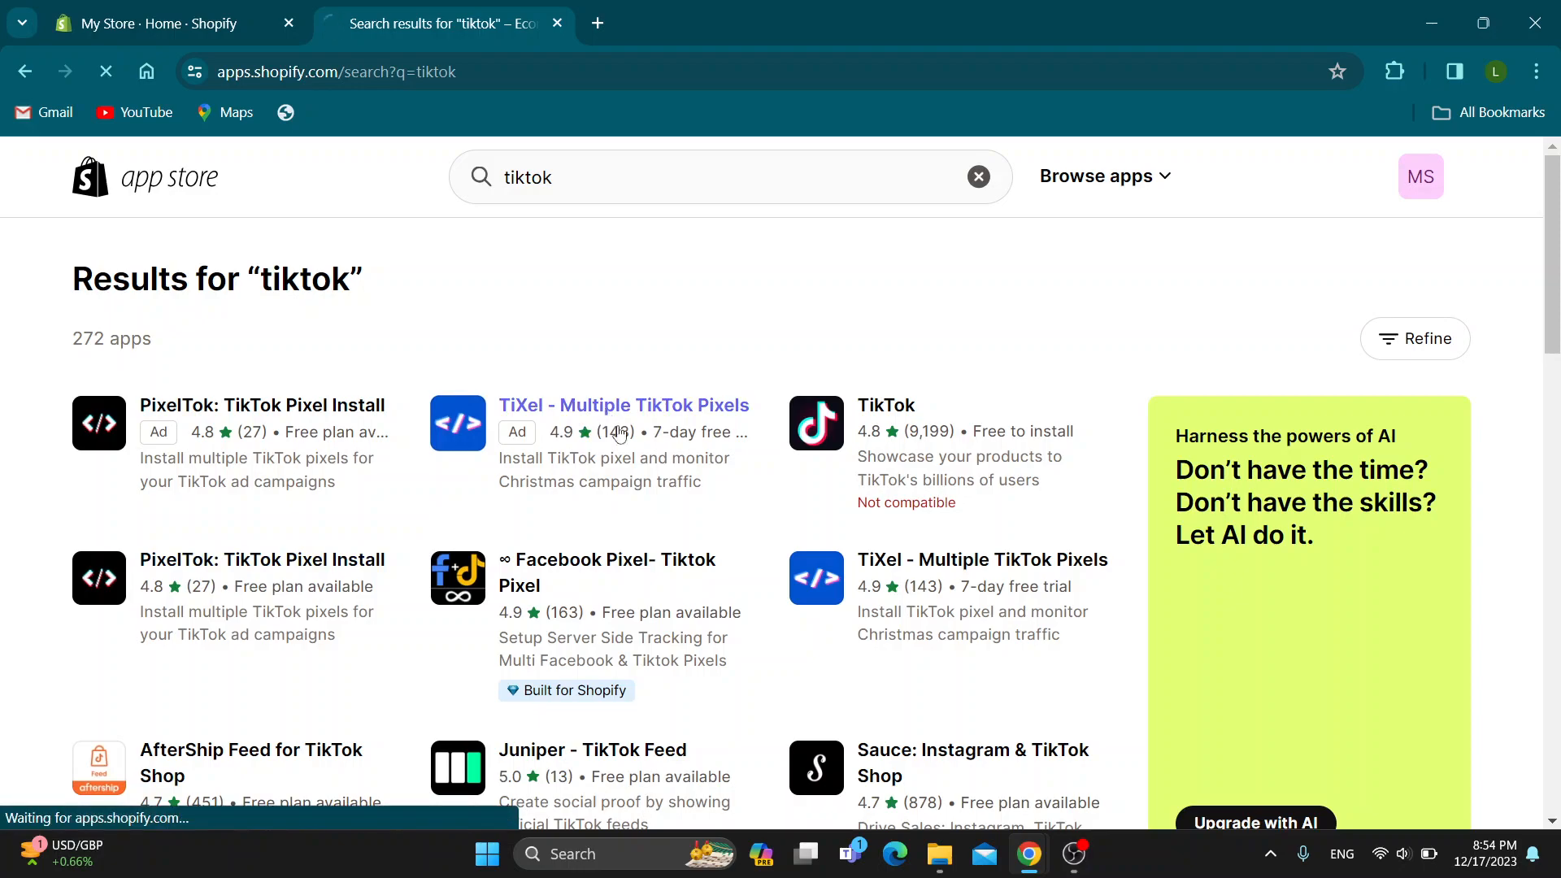
left_click(624, 405)
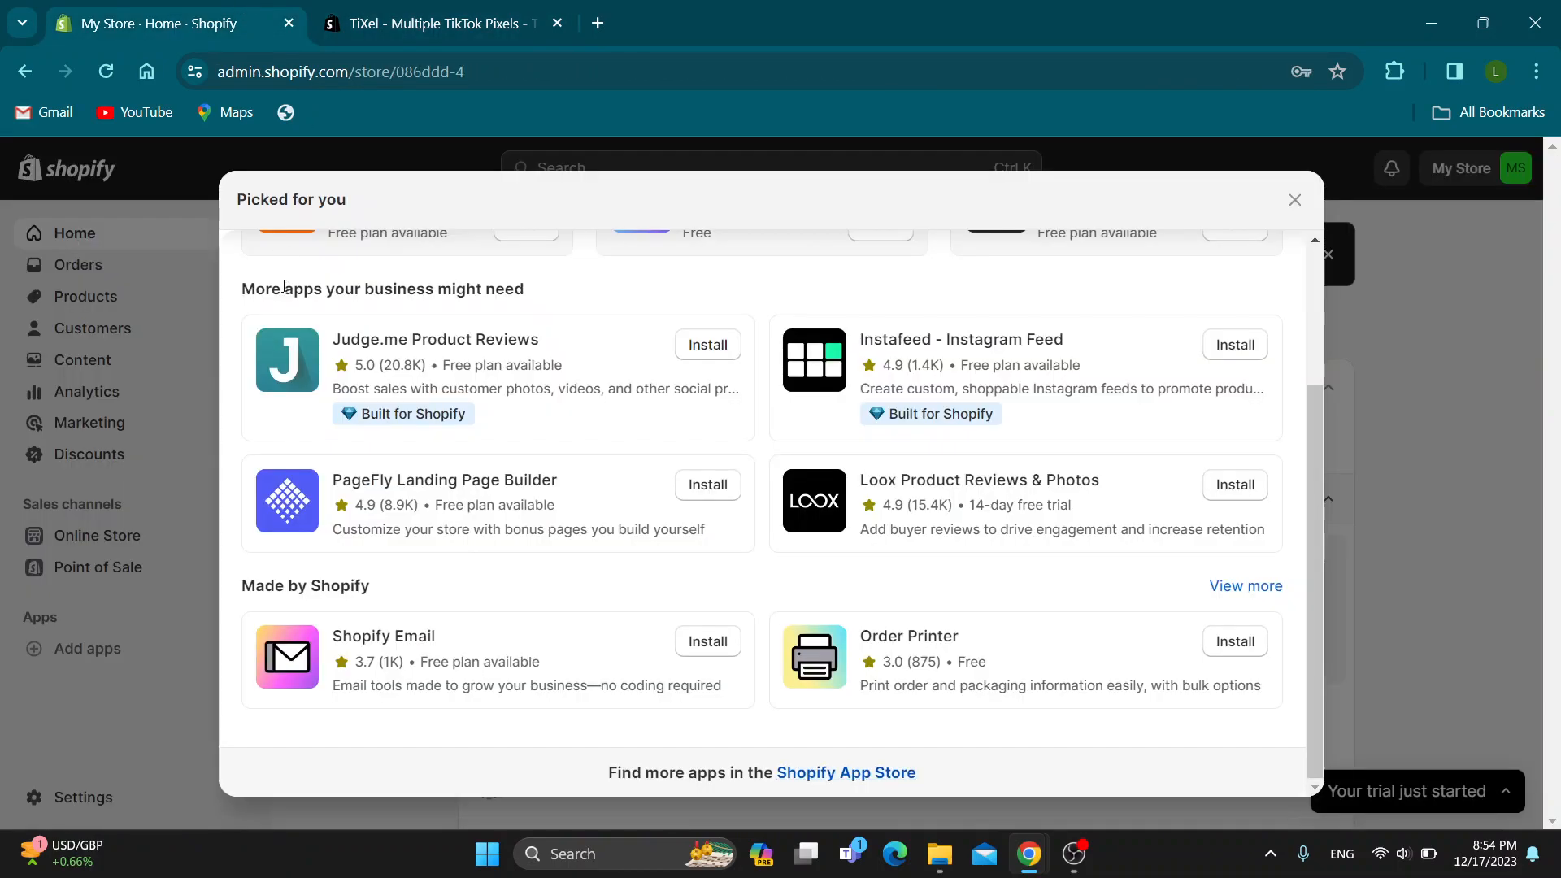
Dismiss the Picked for you popup, then start installing TiXel from its listing tab.
left_click(1294, 200)
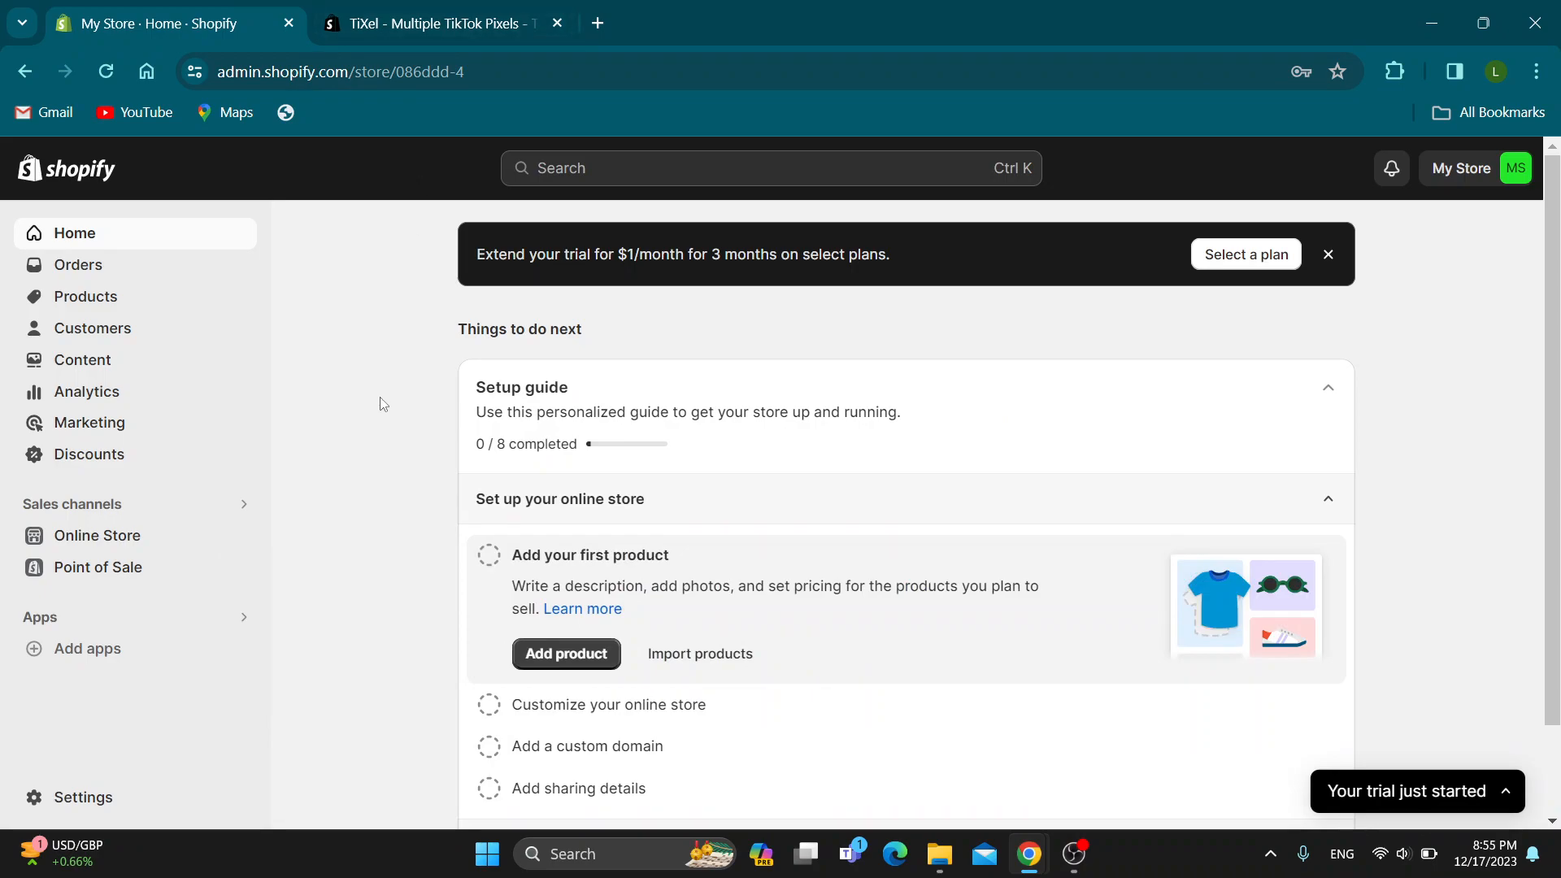
mouse_move(85, 648)
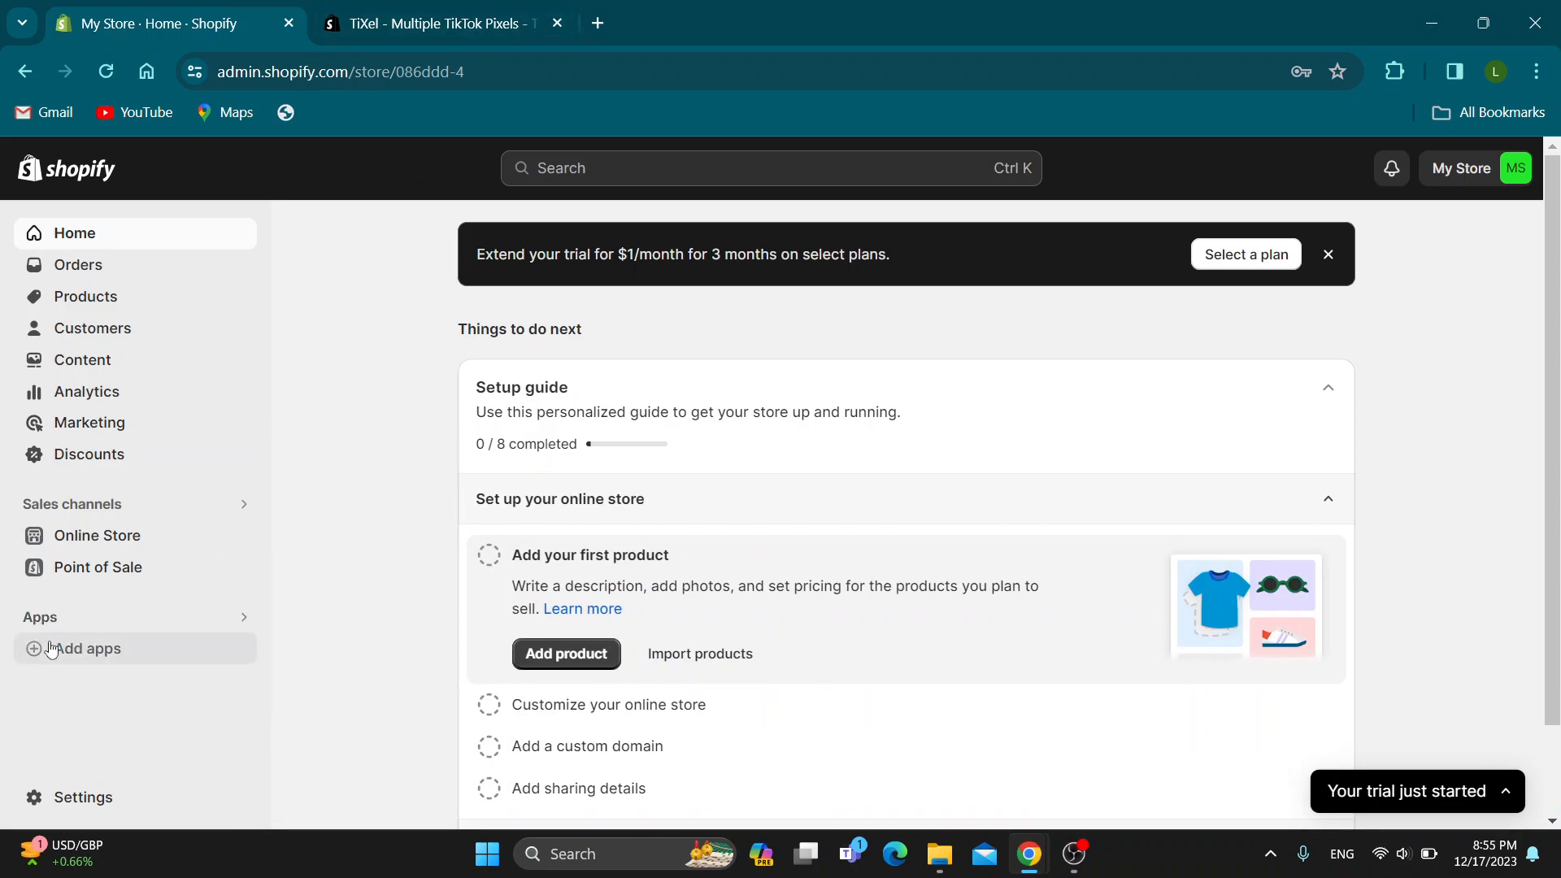
mouse_move(320, 495)
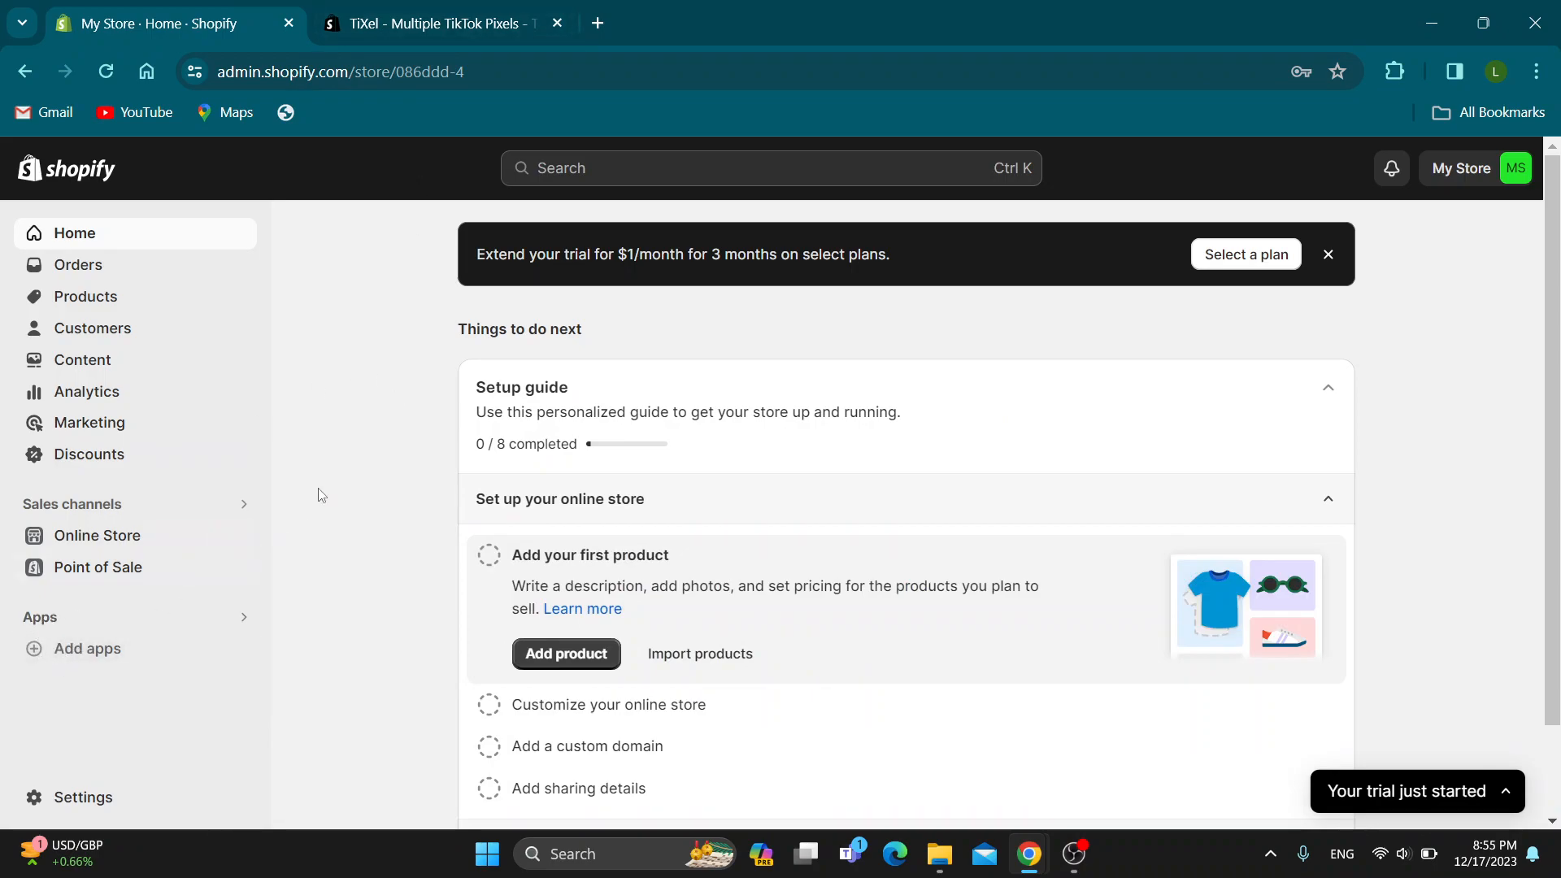
left_click(438, 23)
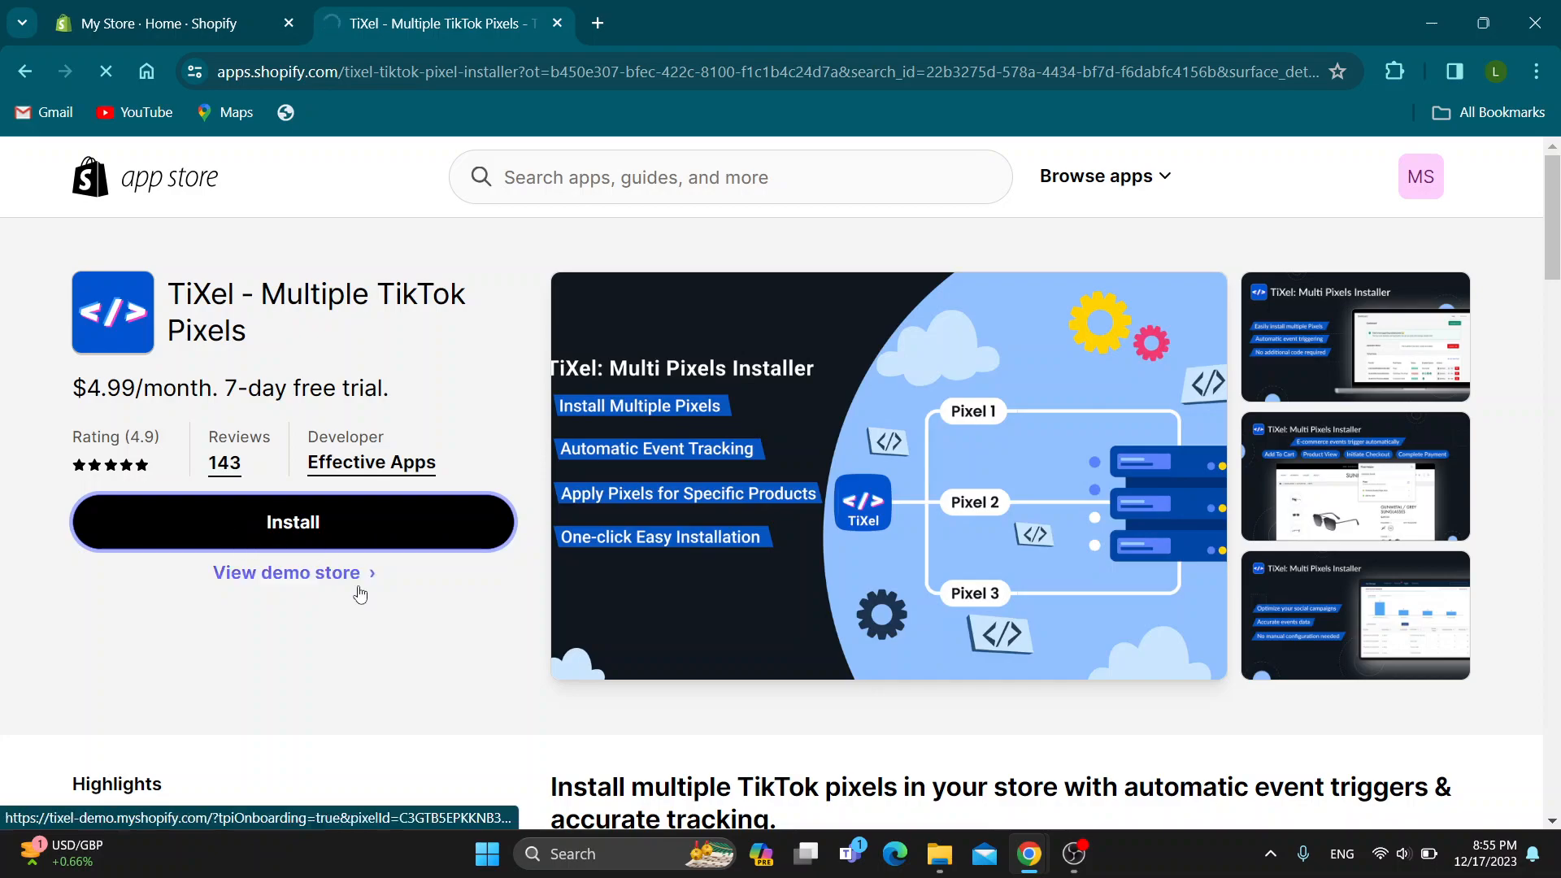
left_click(293, 522)
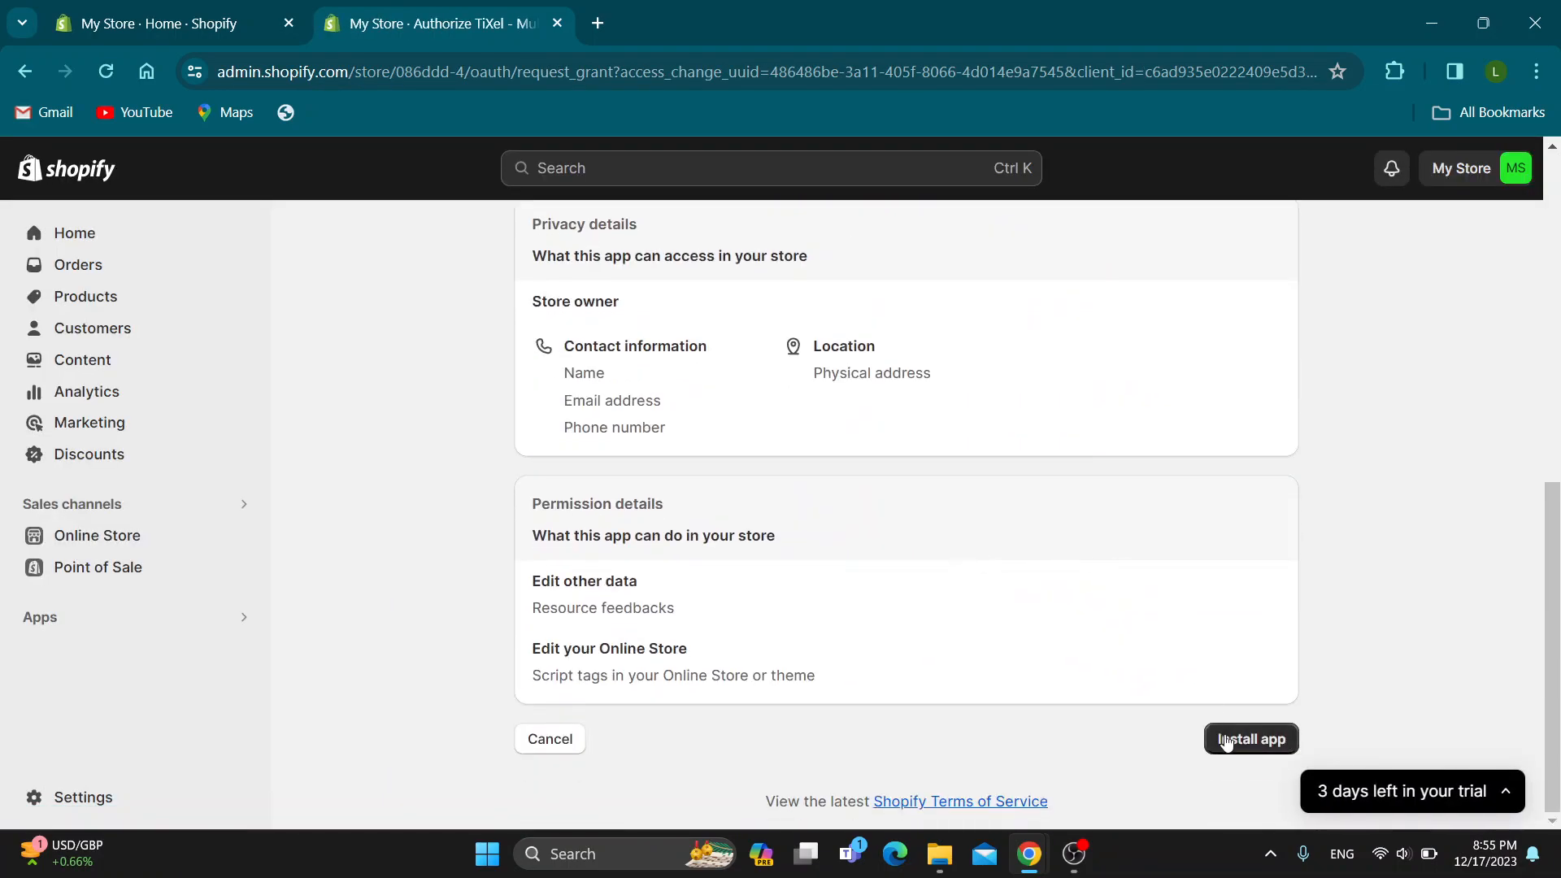
Grant TiXel's permissions with Install app, reaching the $4.99 Basic Plan approval, then return to admin home.
left_click(1251, 739)
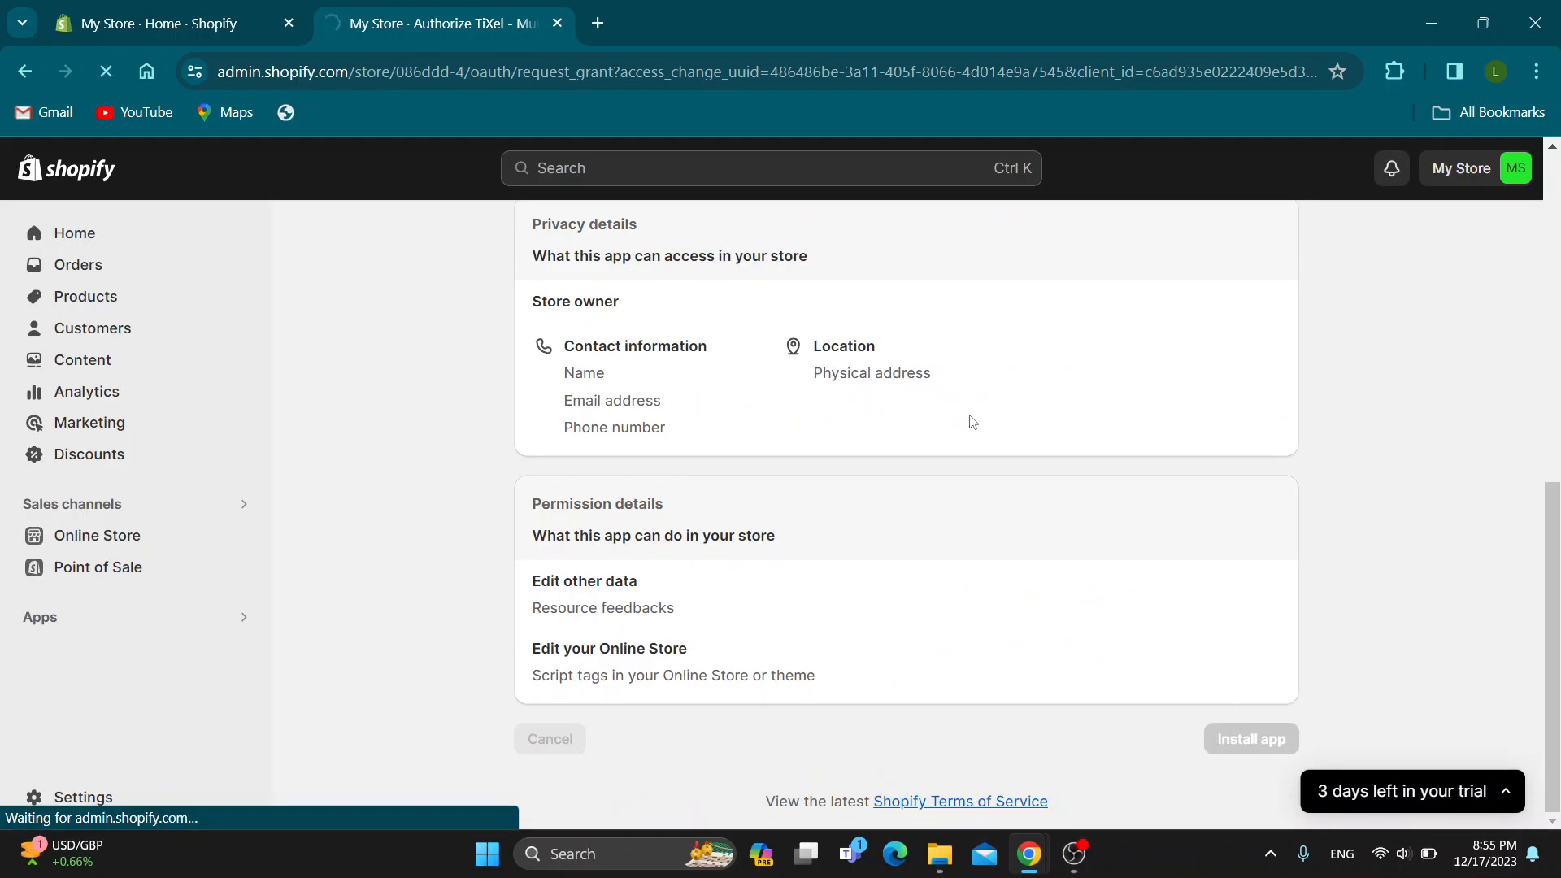
left_click(1251, 739)
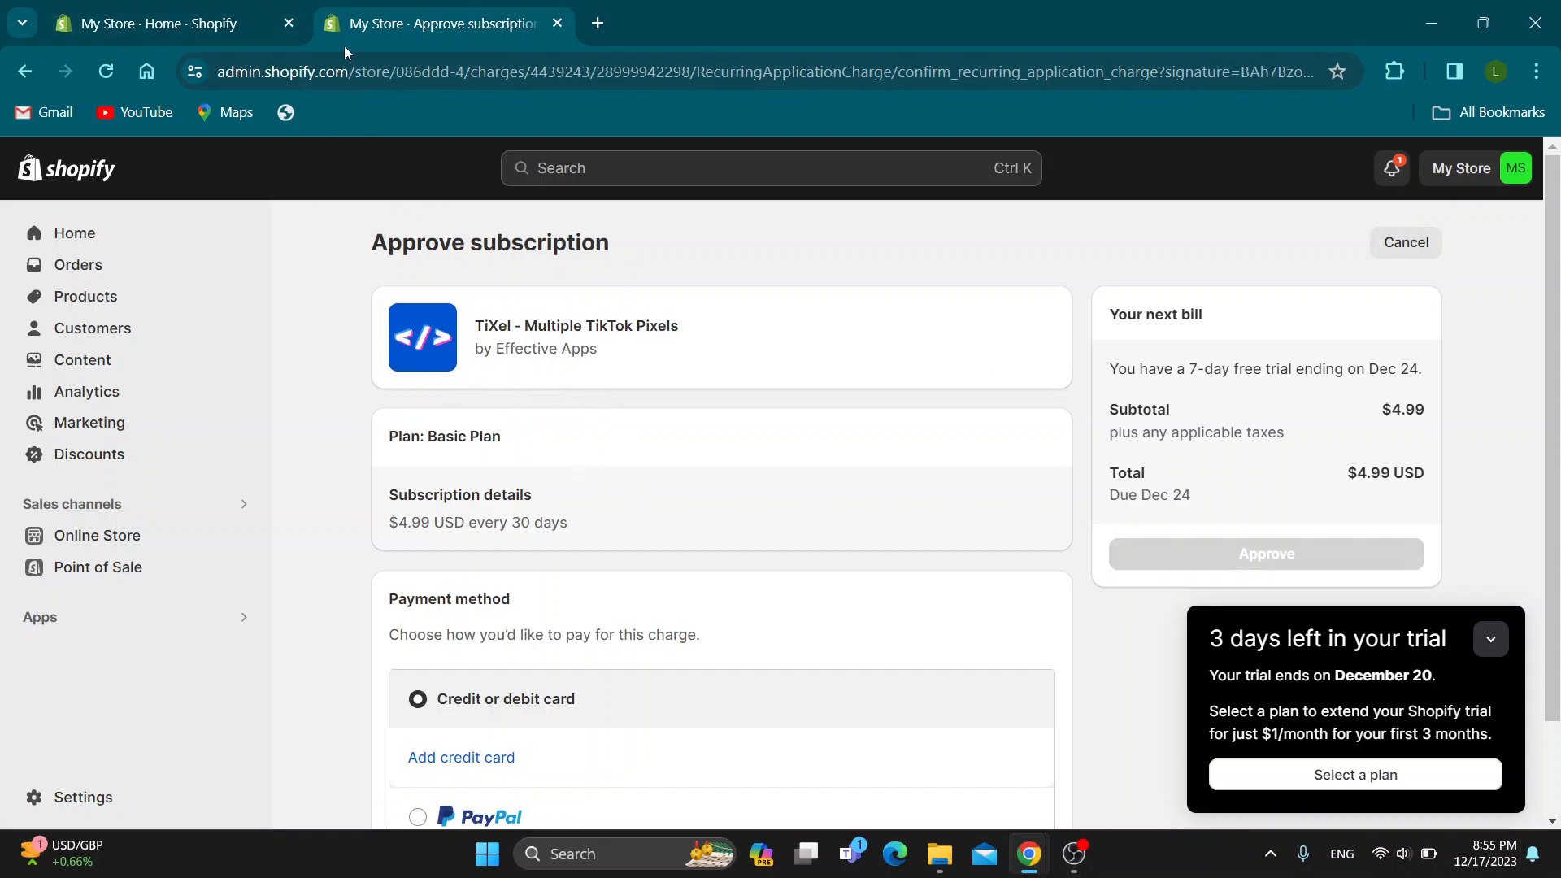
left_click(149, 23)
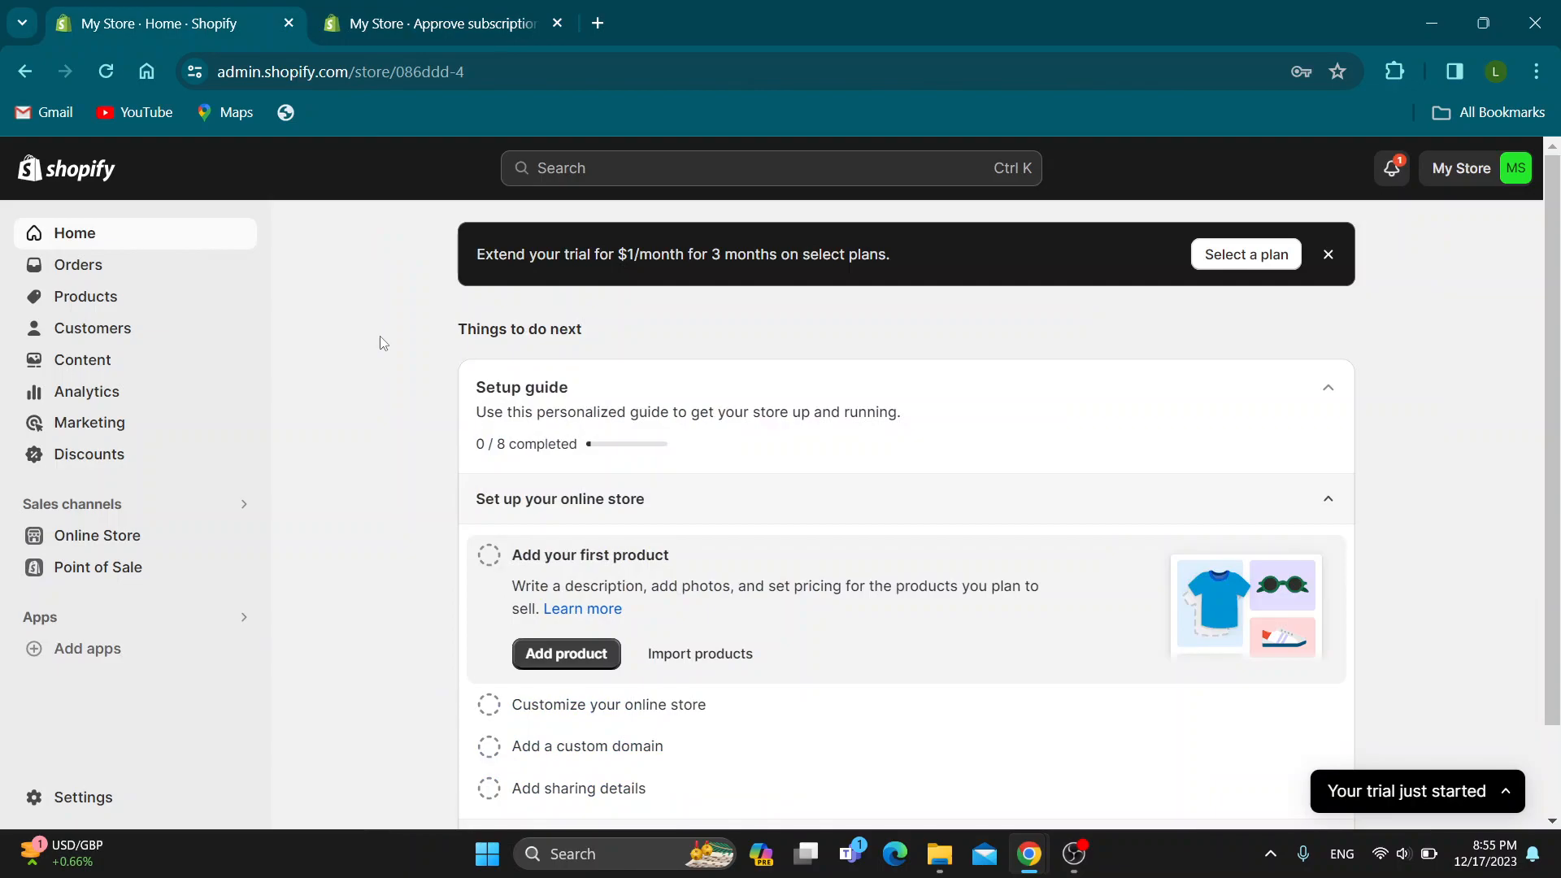
mouse_move(381, 362)
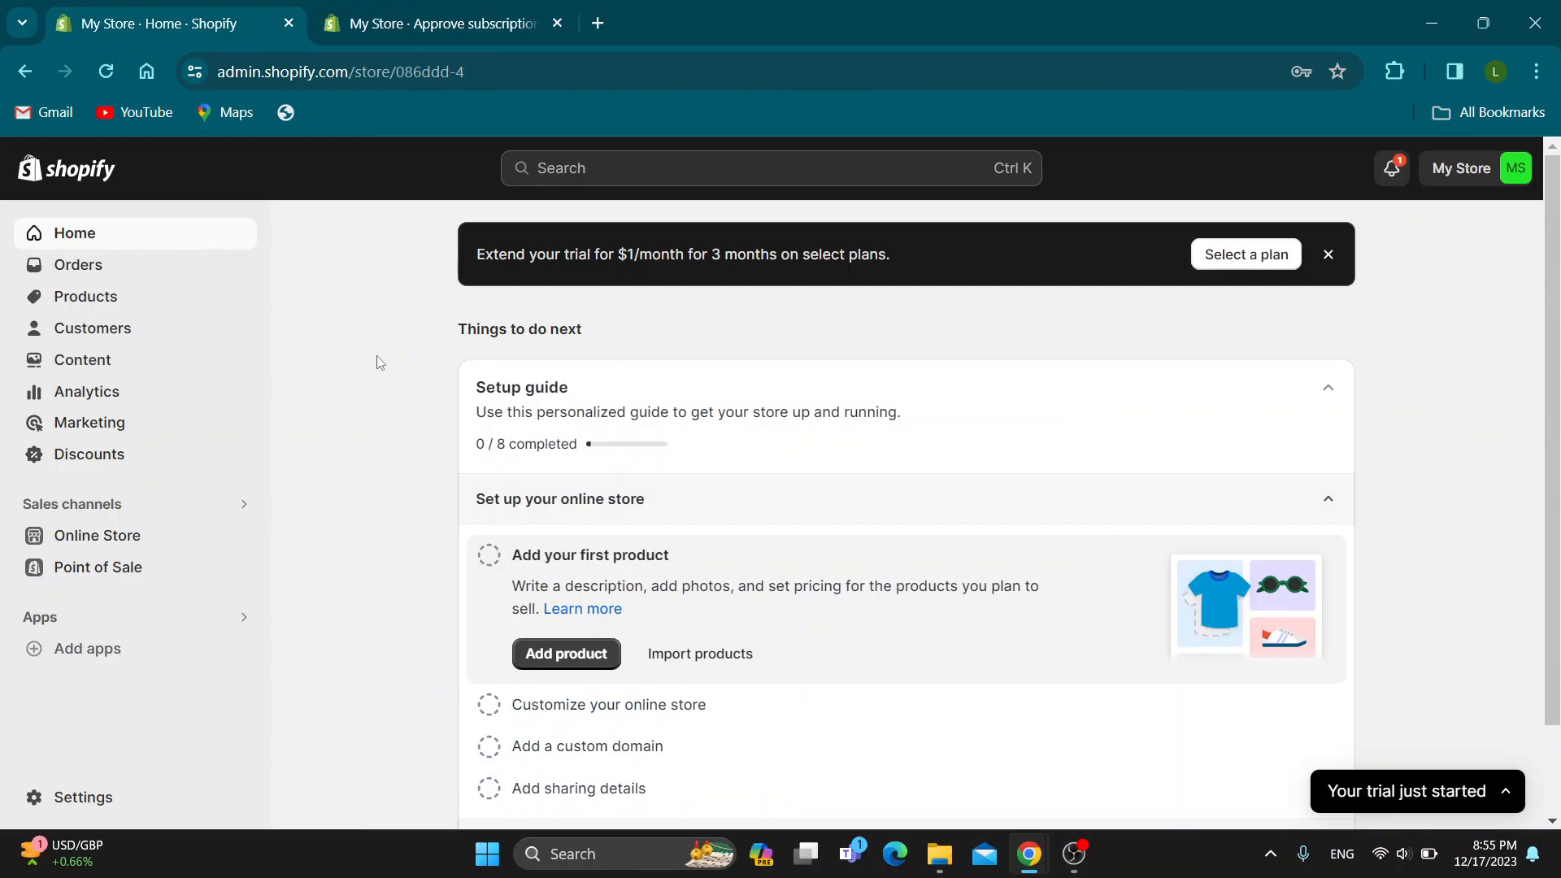
mouse_move(368, 404)
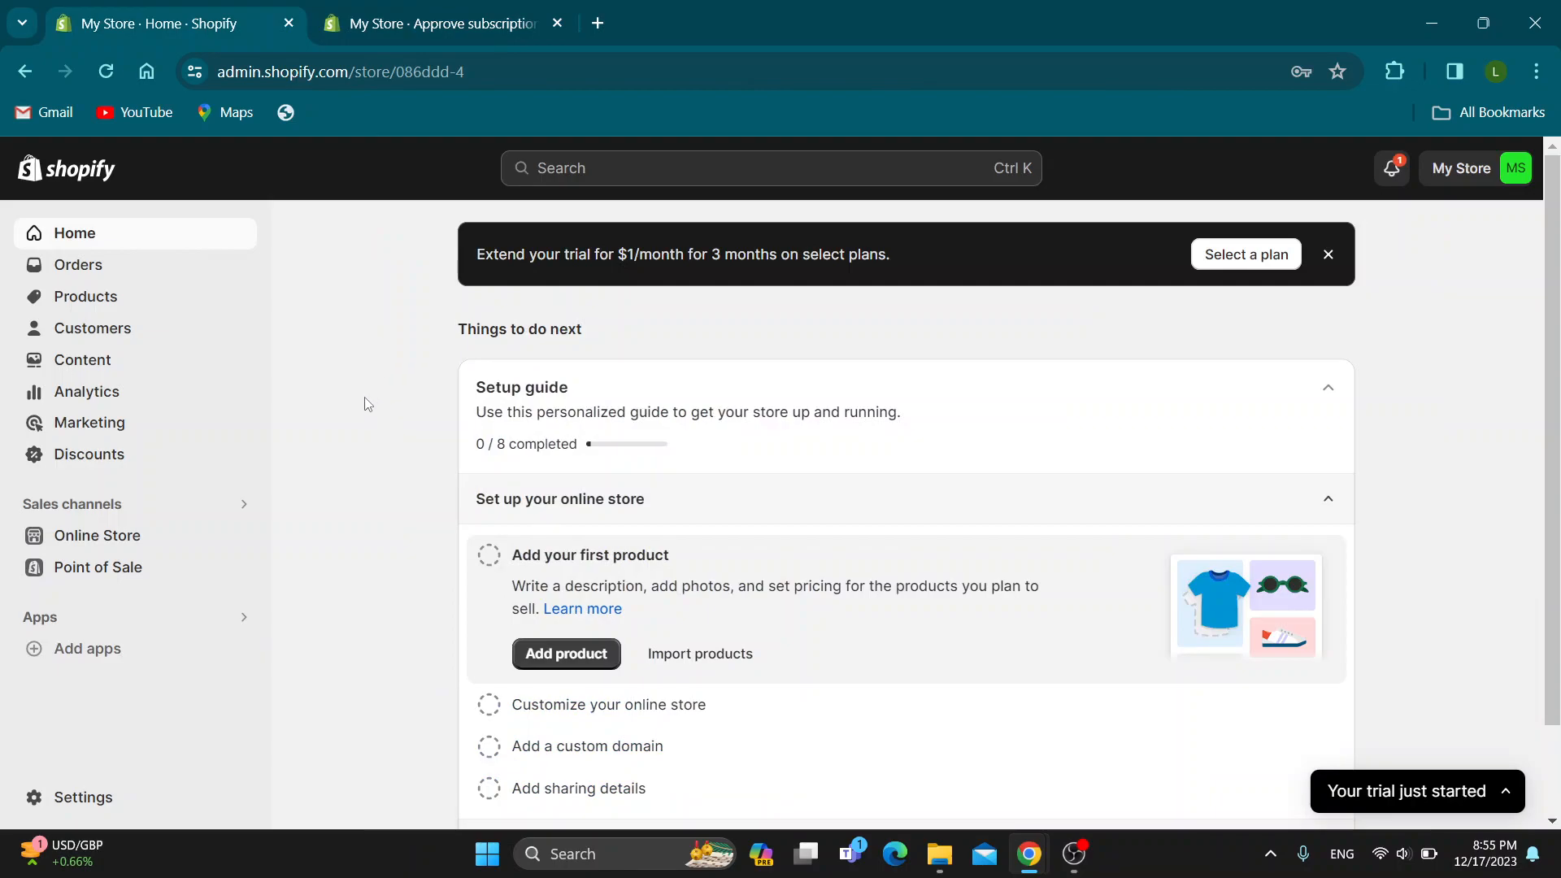
mouse_move(366, 413)
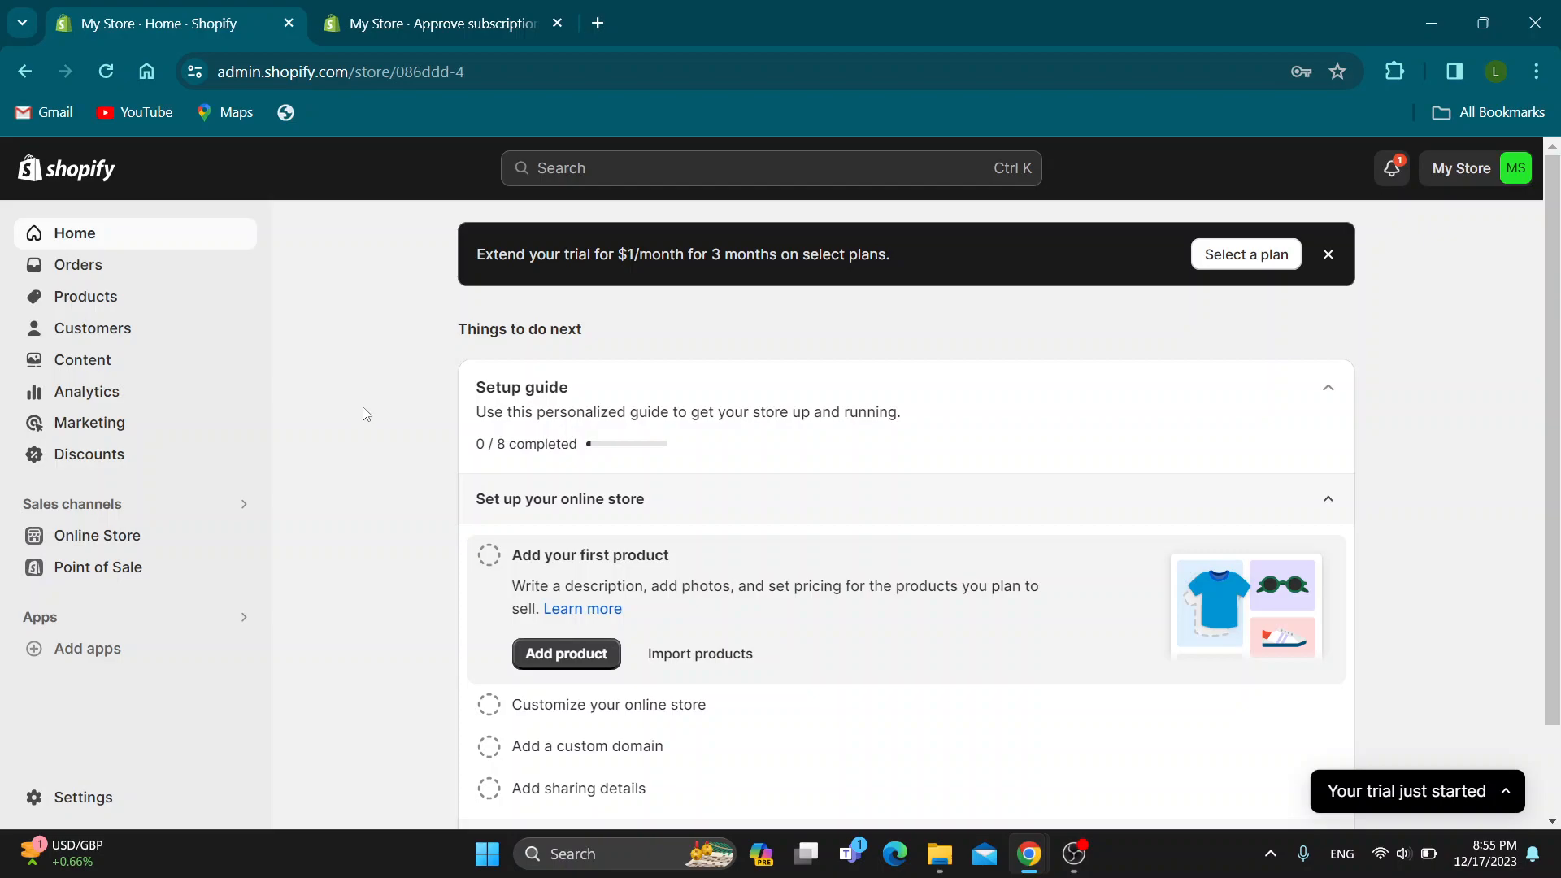